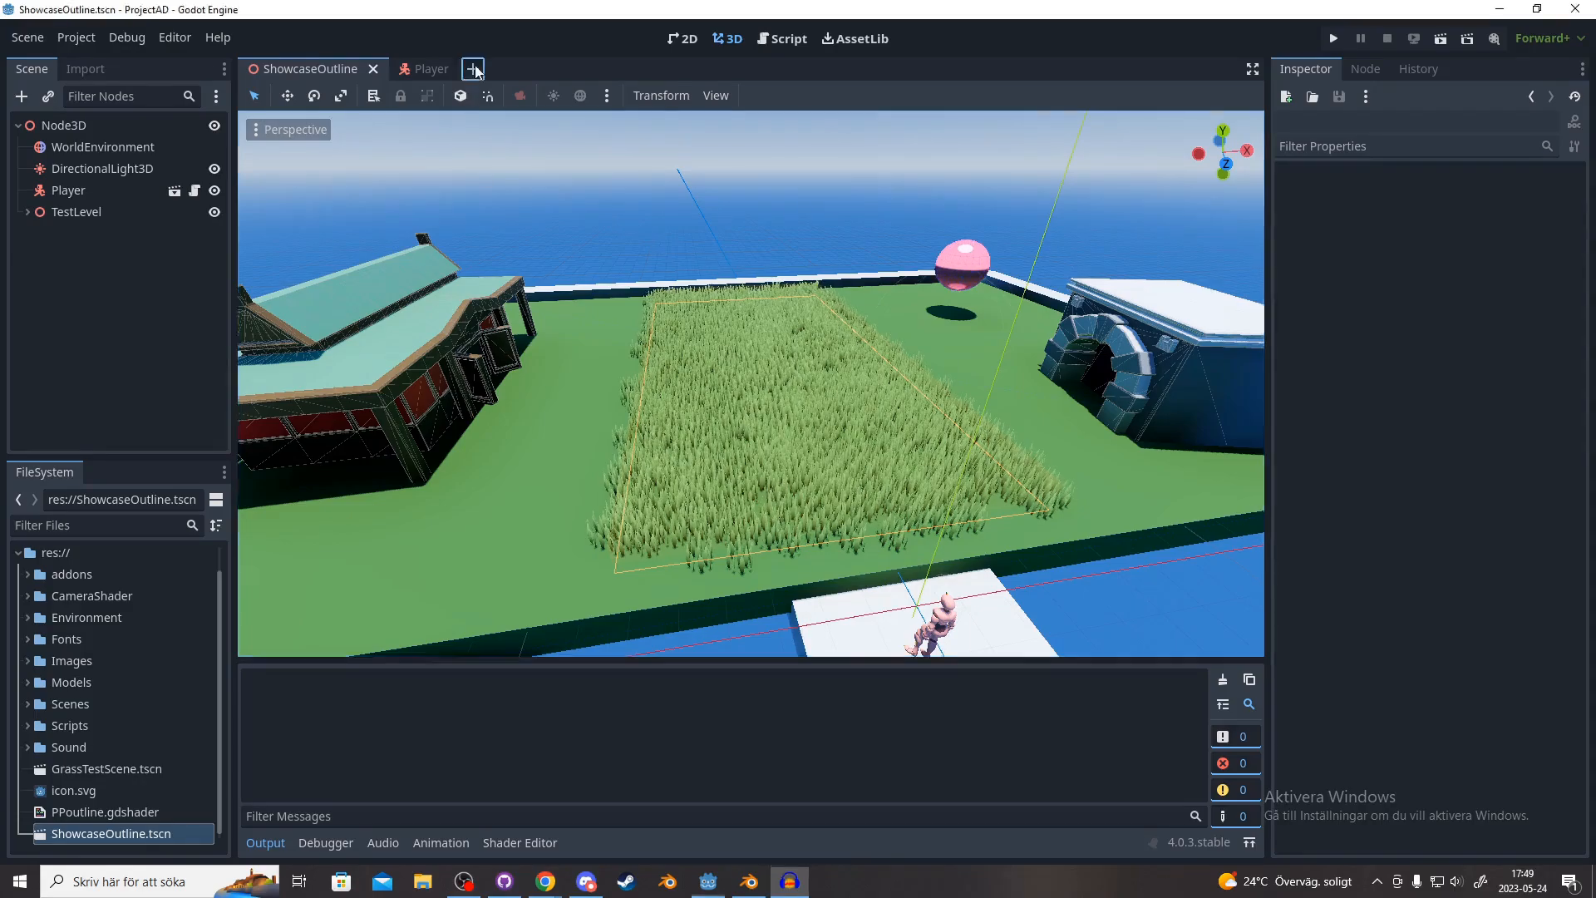
Step: Create a new scene with a Node3D root via the 3D Scene option
left_click(470, 68)
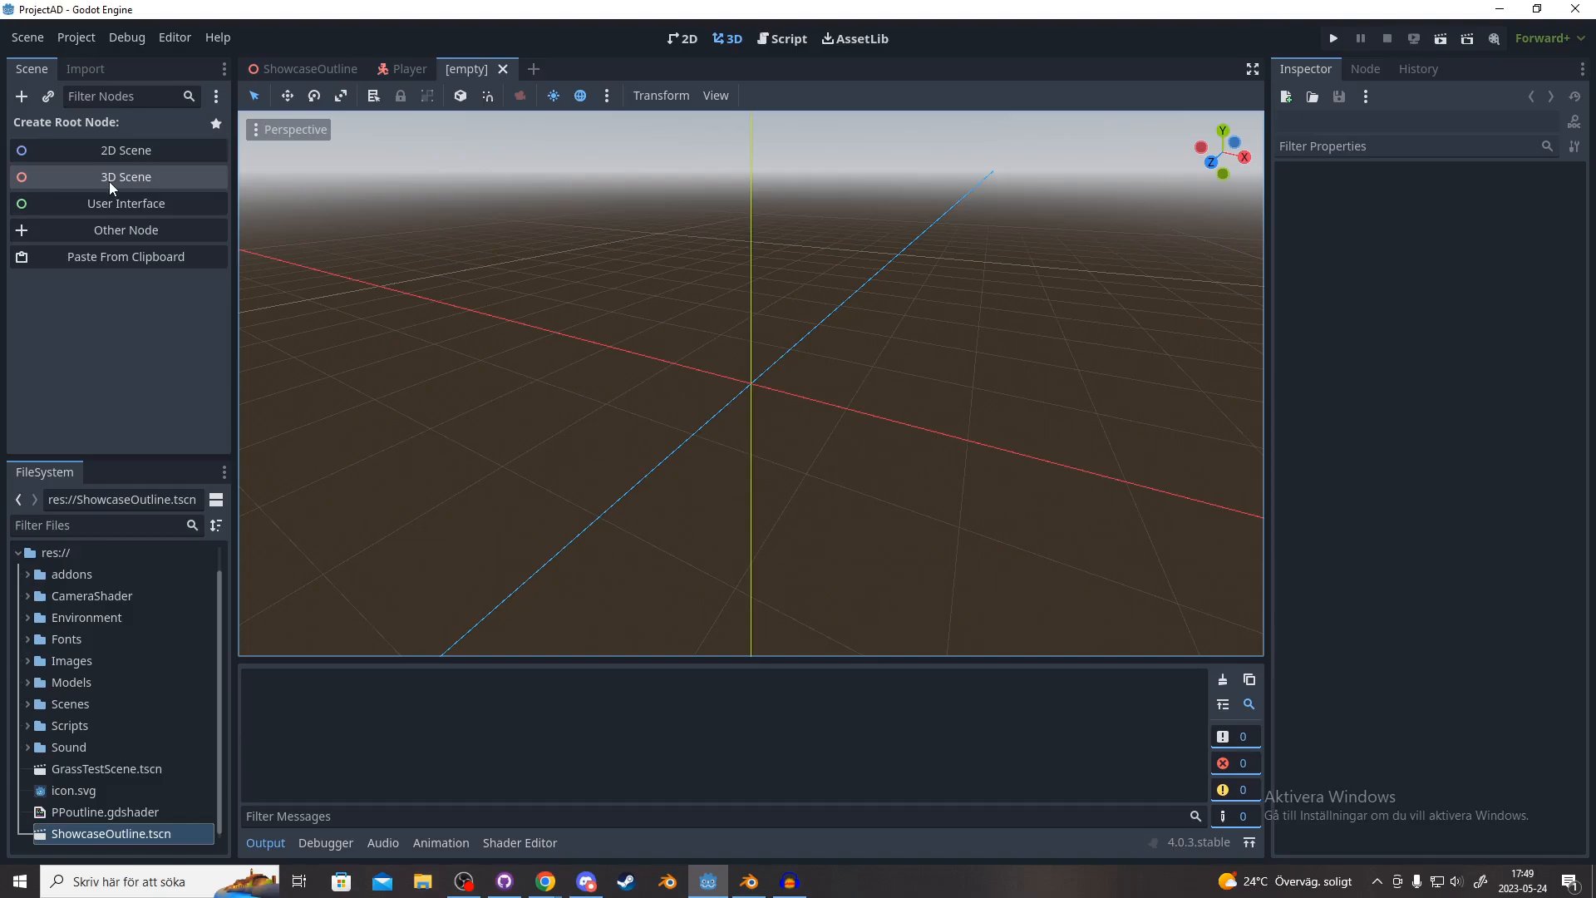
left_click(125, 176)
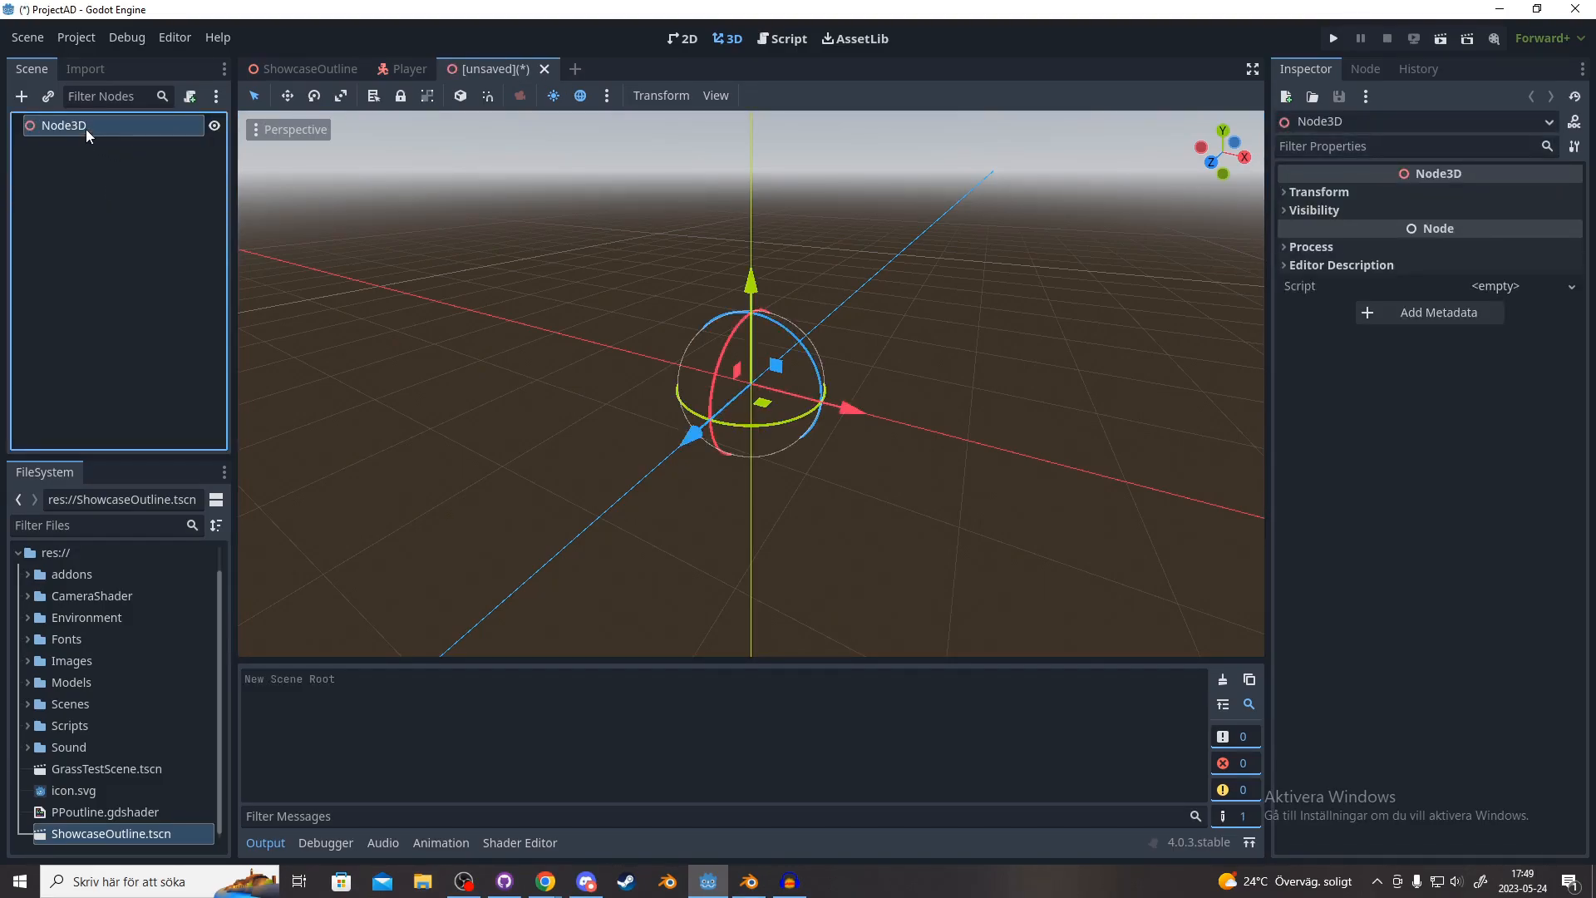
mouse_move(86, 129)
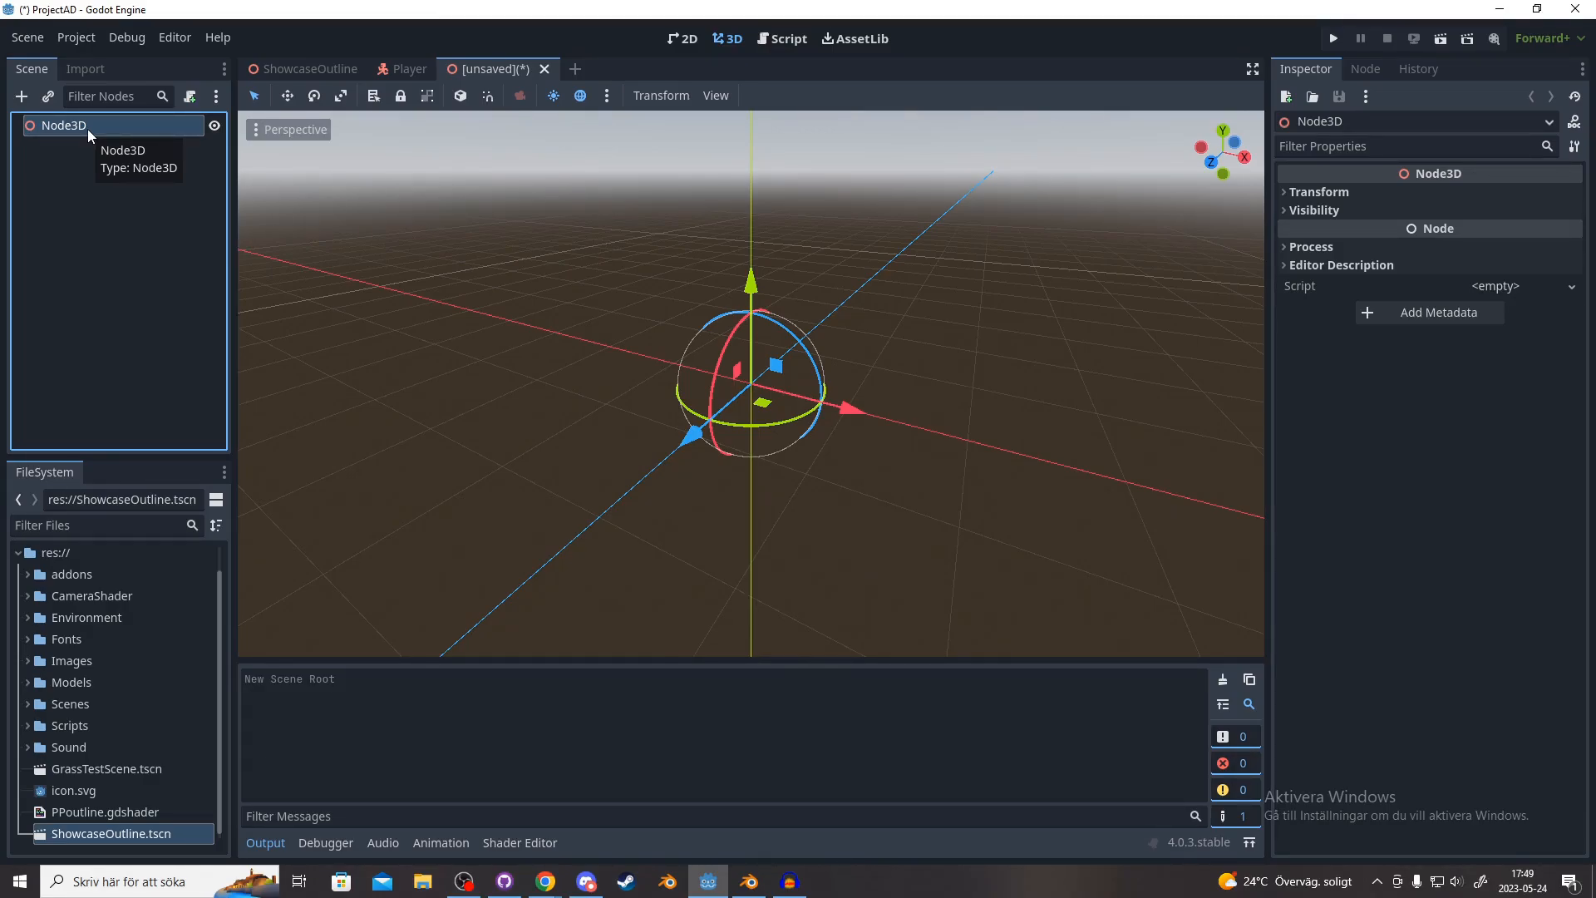
Step: Add a MeshInstance3D child under the root Node3D
right_click(63, 124)
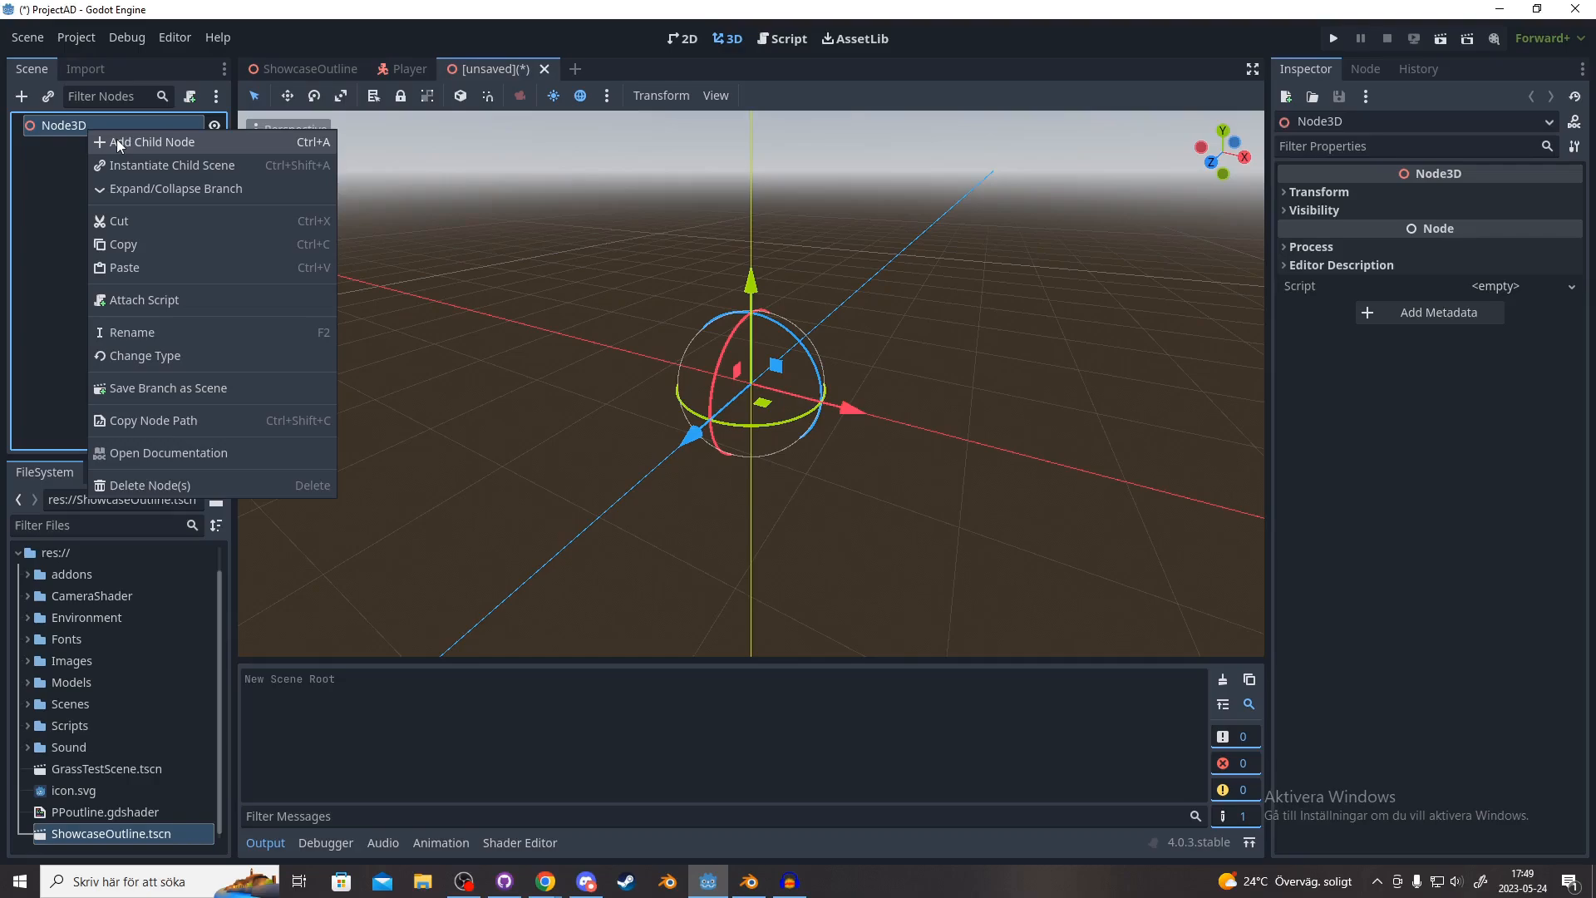
left_click(153, 143)
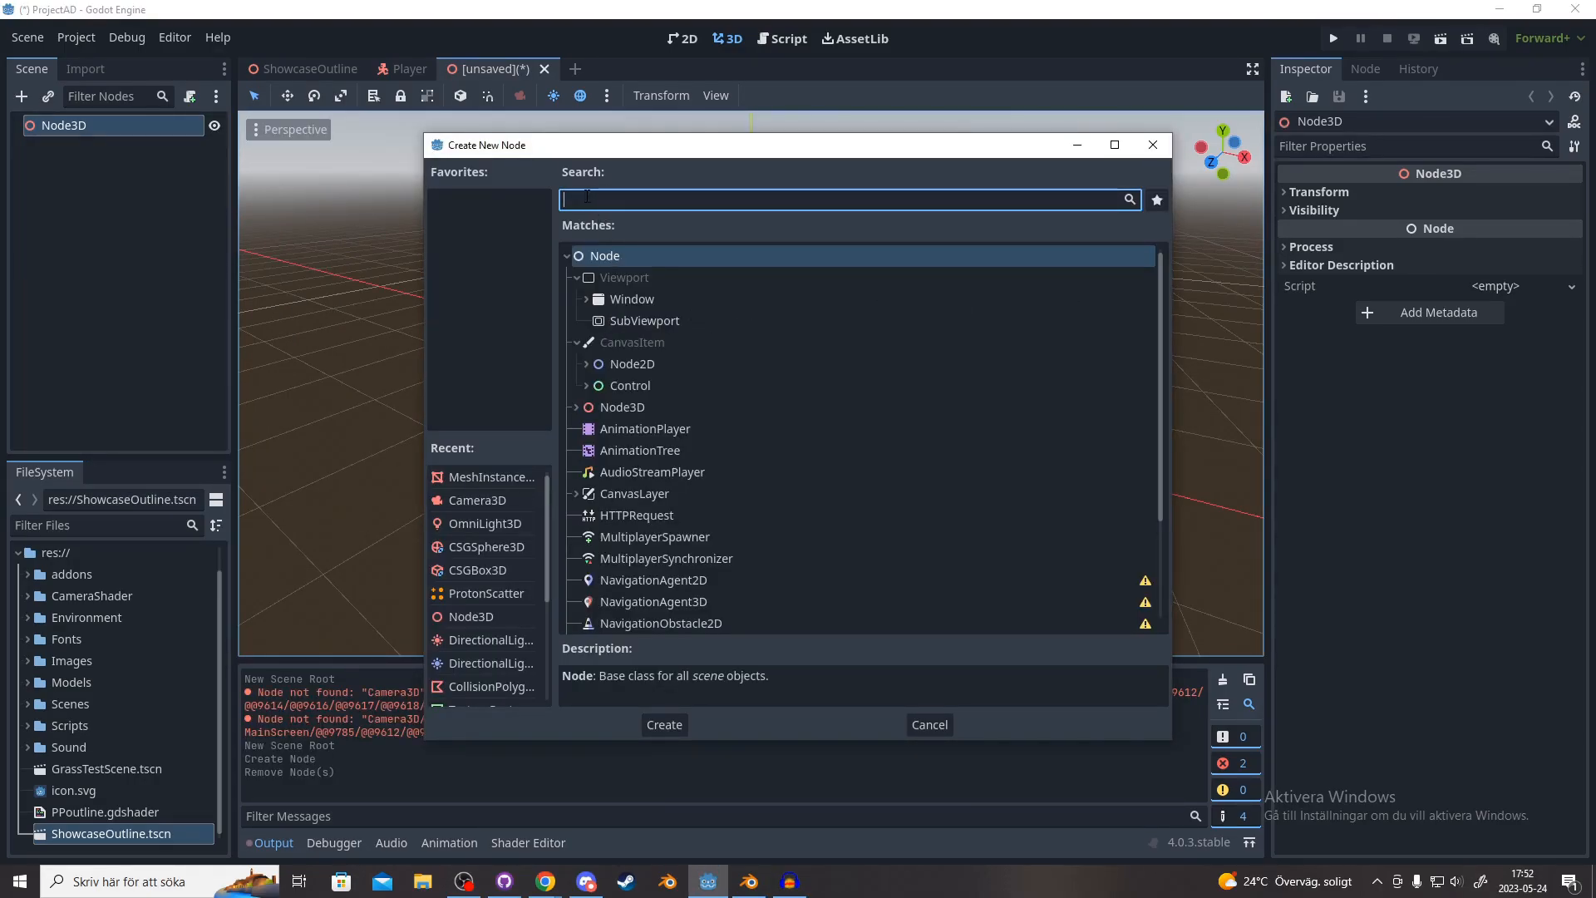
type("MeshInsta3d")
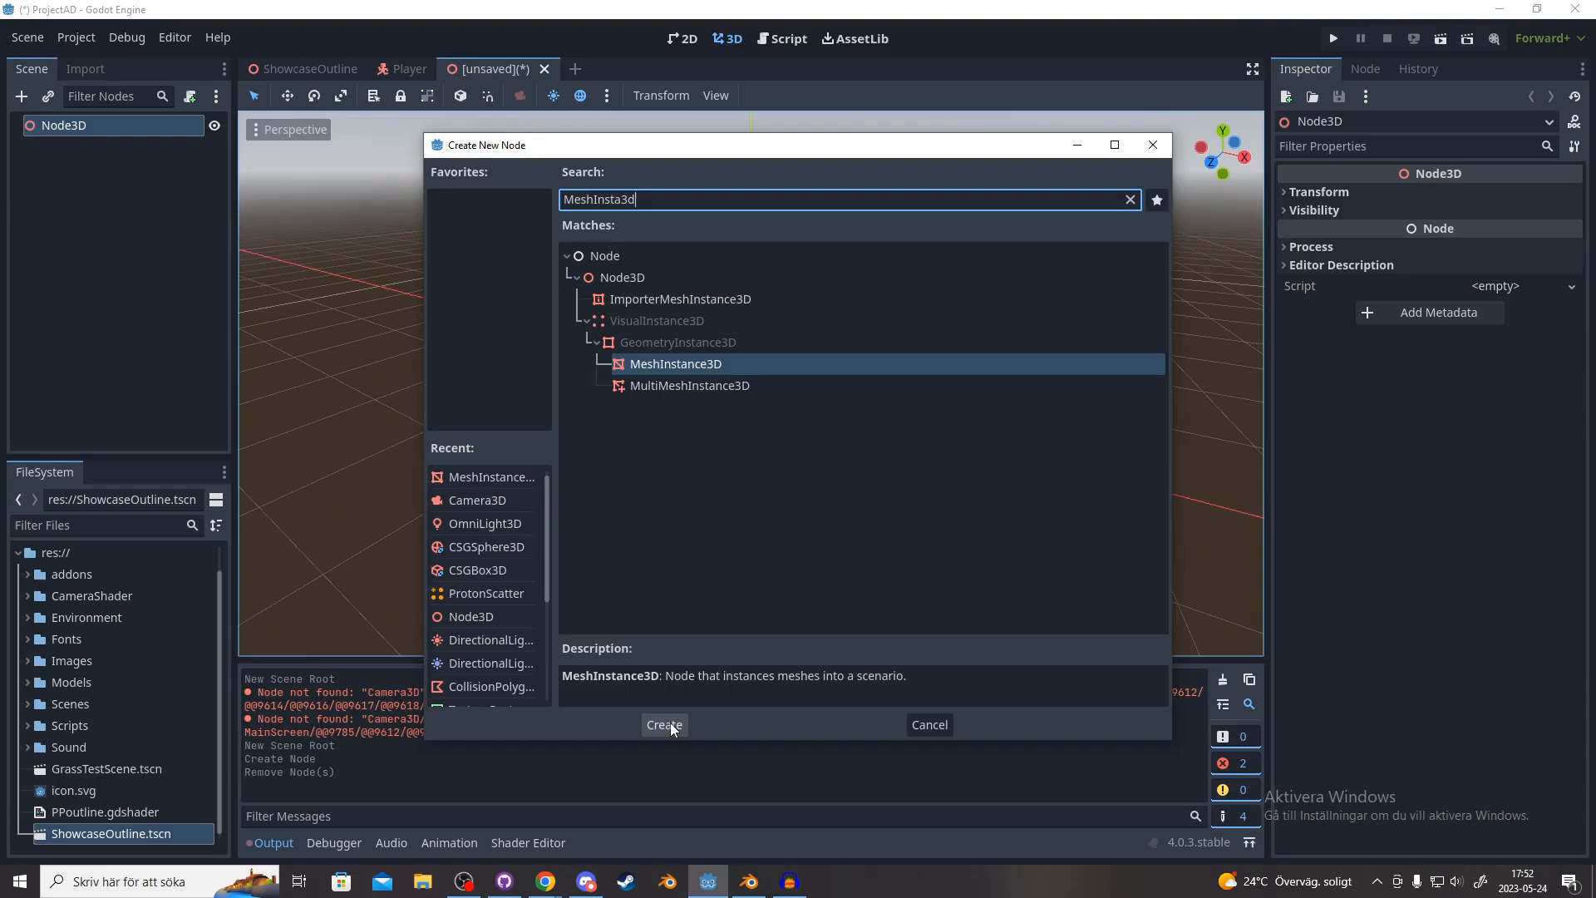
left_click(663, 724)
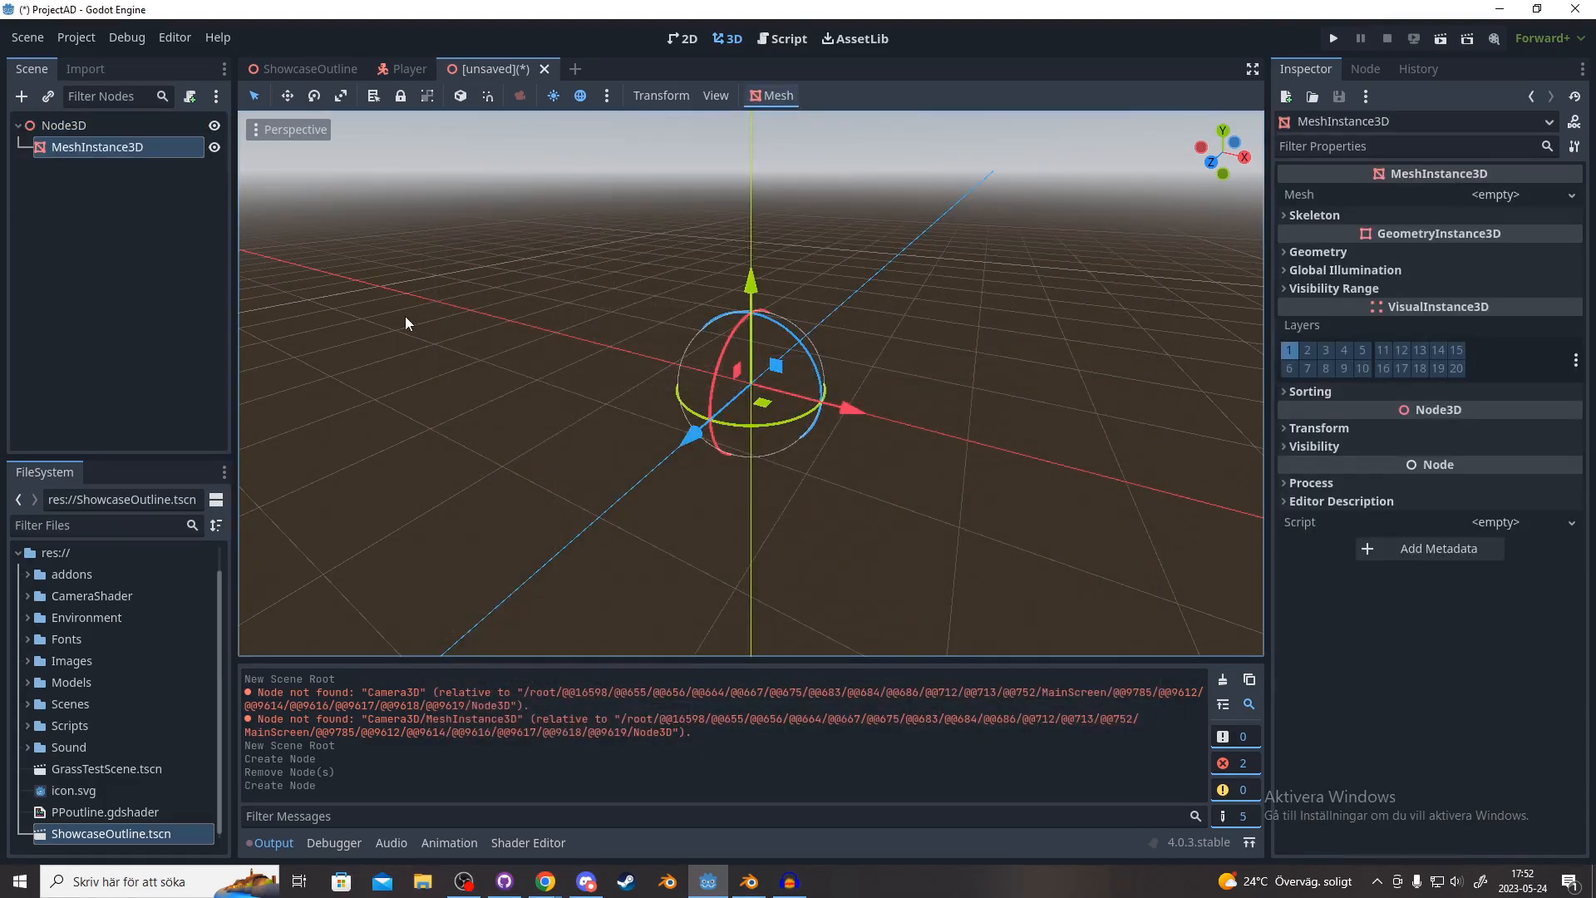
Step: Rename the MeshInstance3D node to Outline
double_click(98, 147)
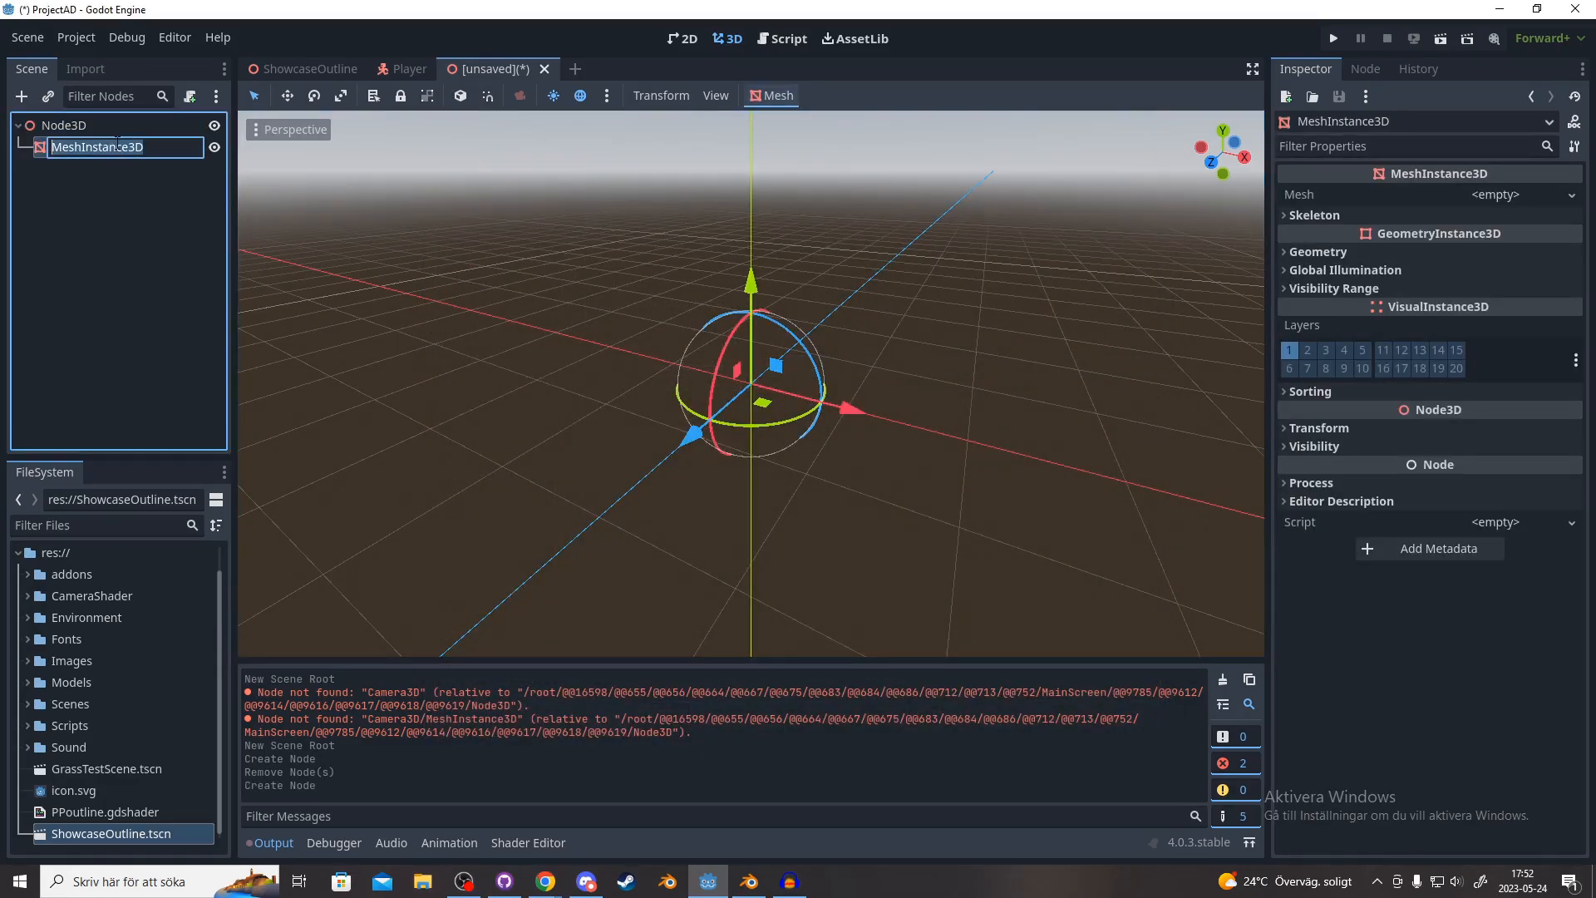
type("Ou")
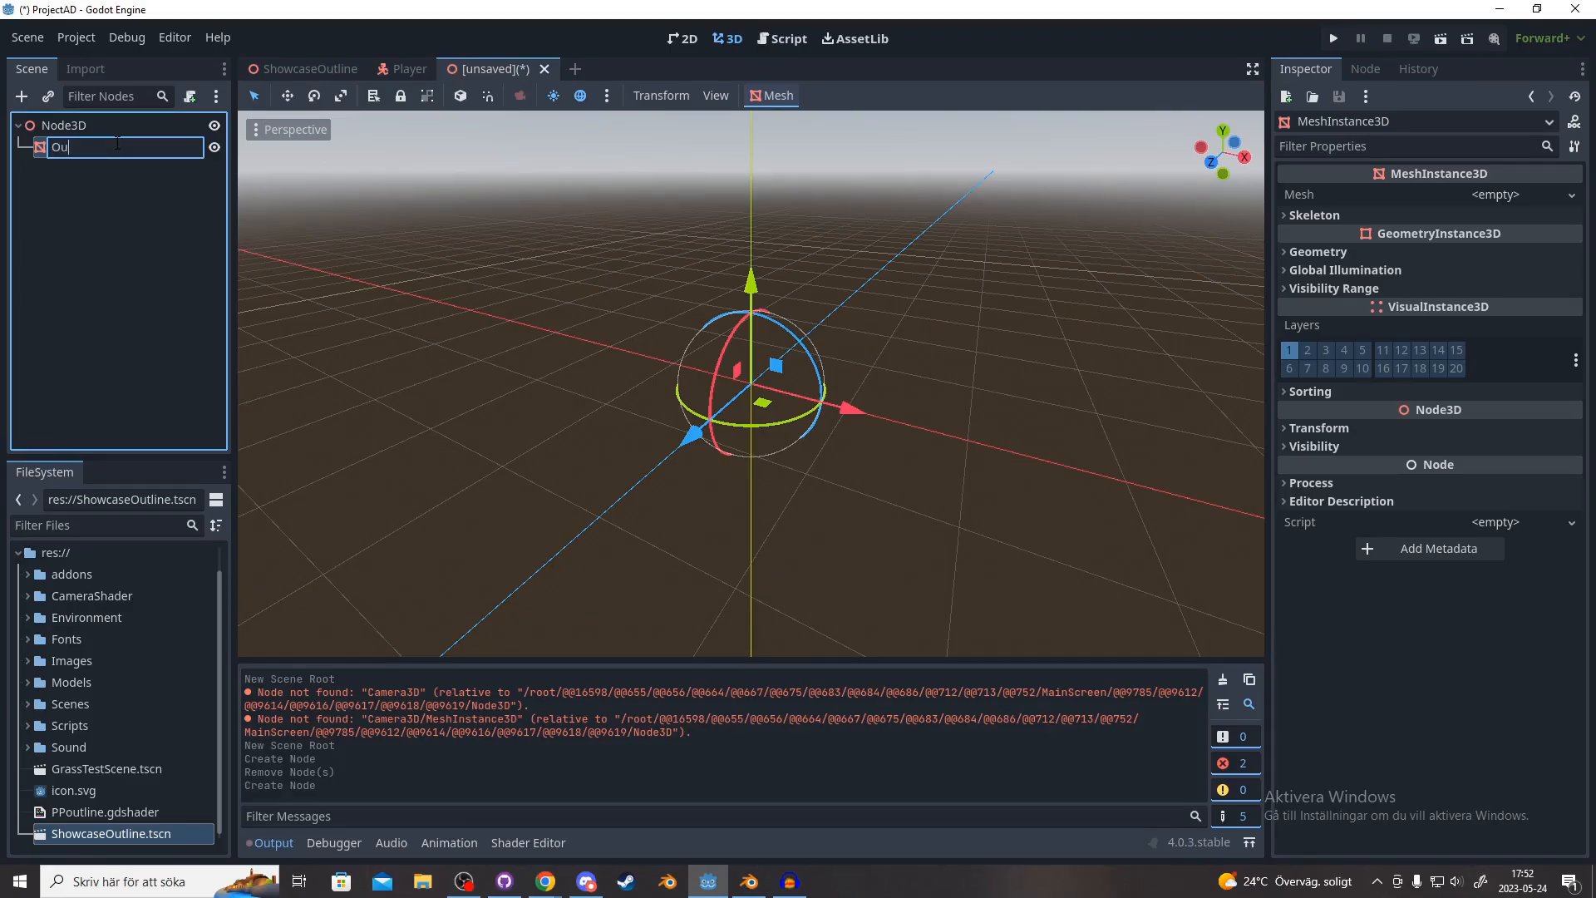
key("Return")
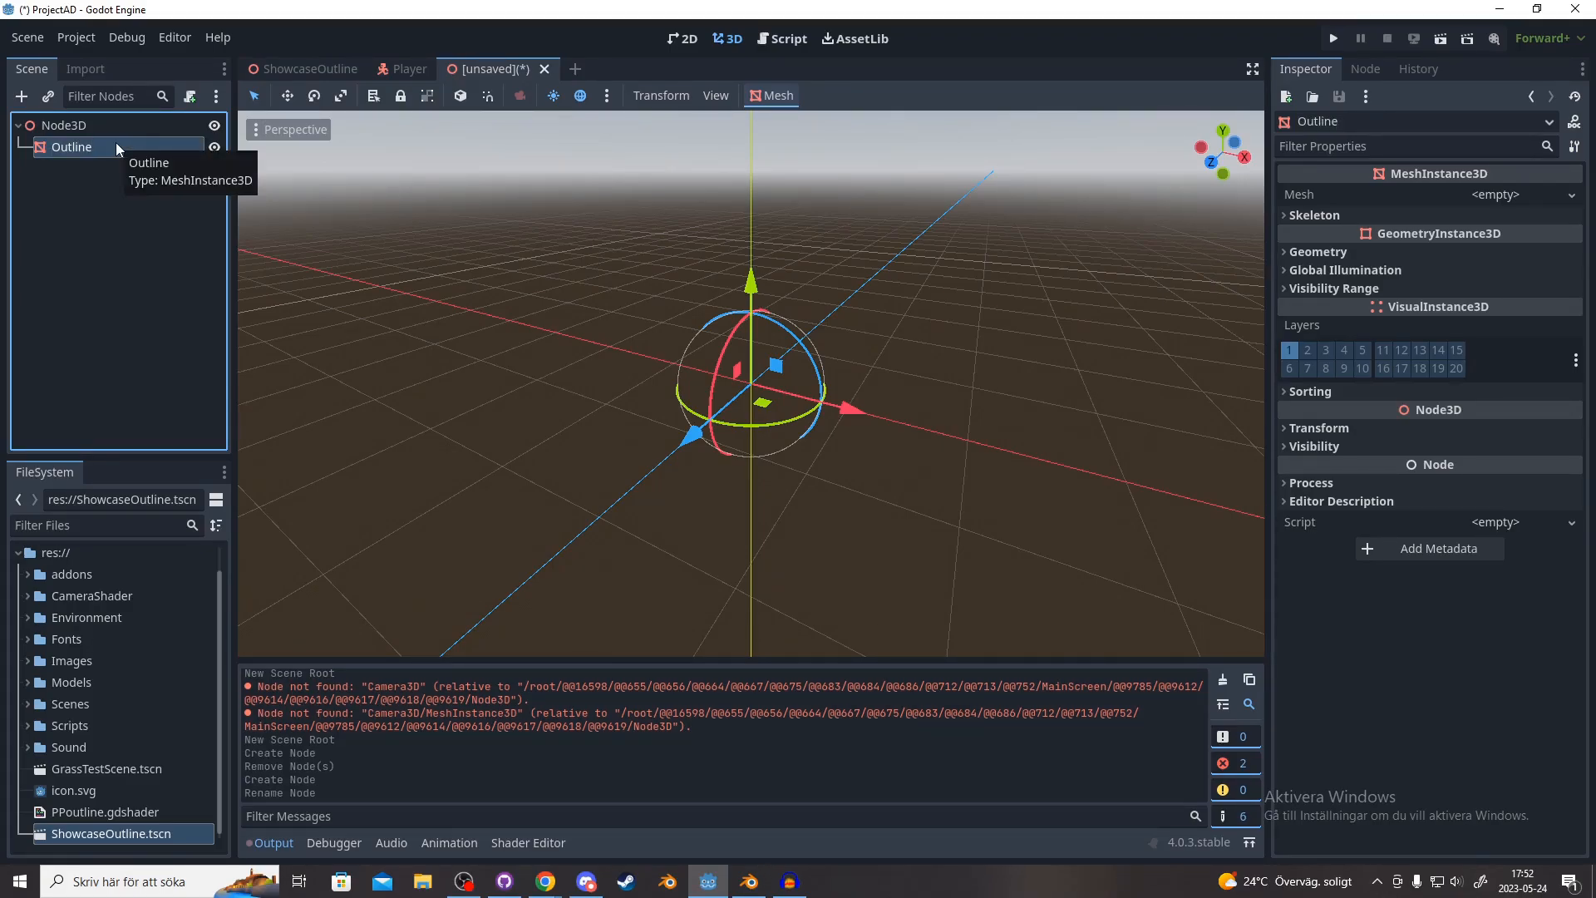
mouse_move(100, 165)
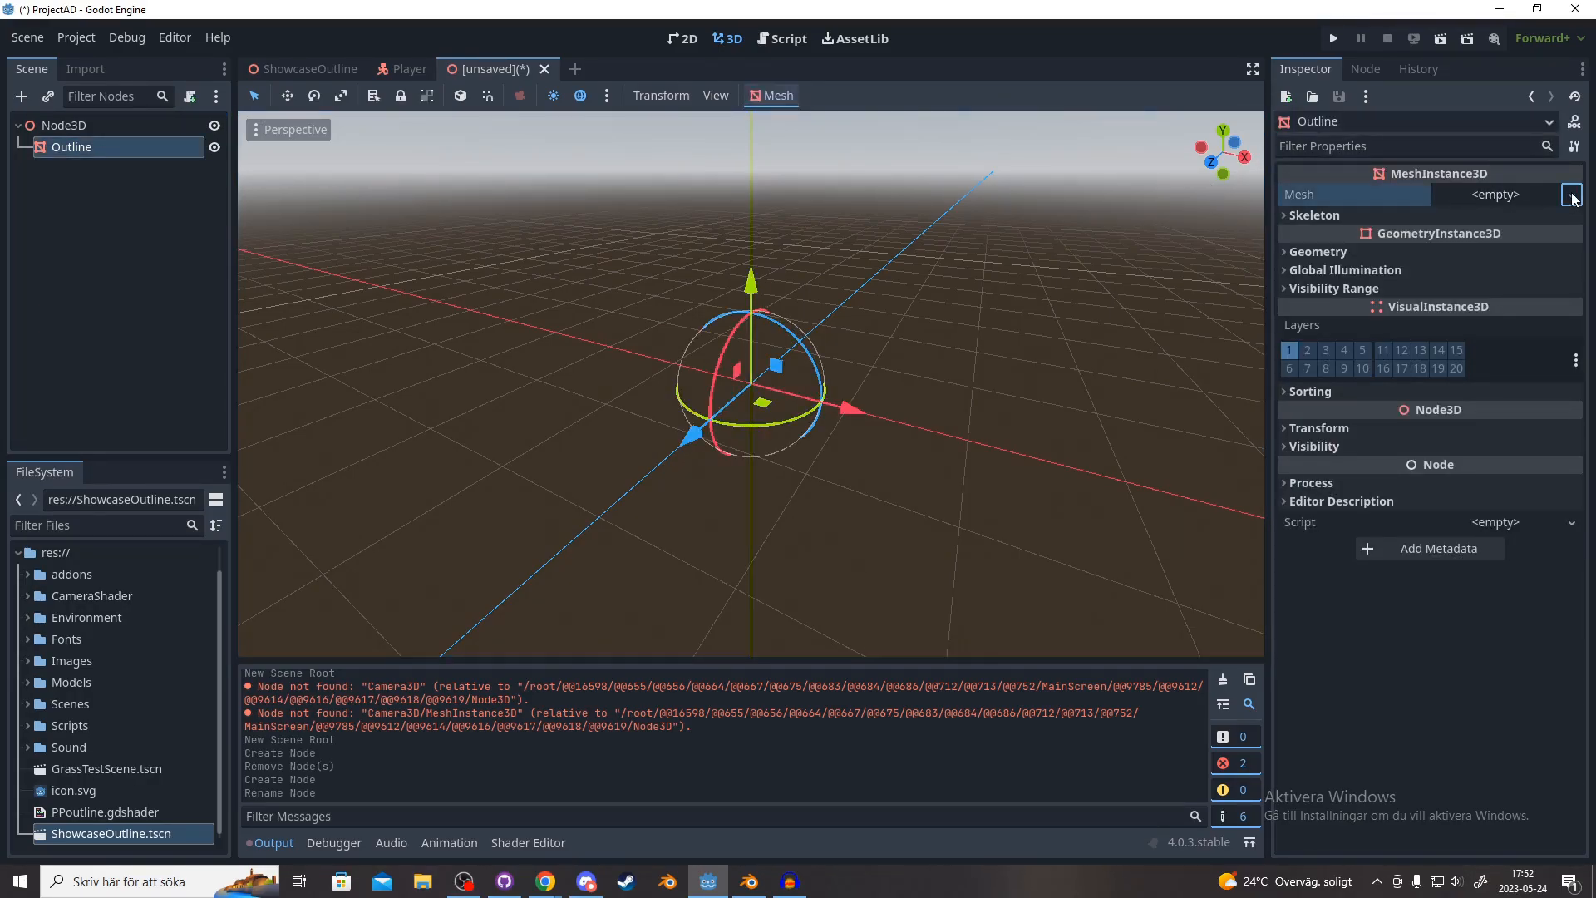
Step: Assign a new 2 m by 2 m QuadMesh to Outline, then view the outline shader page
left_click(1571, 194)
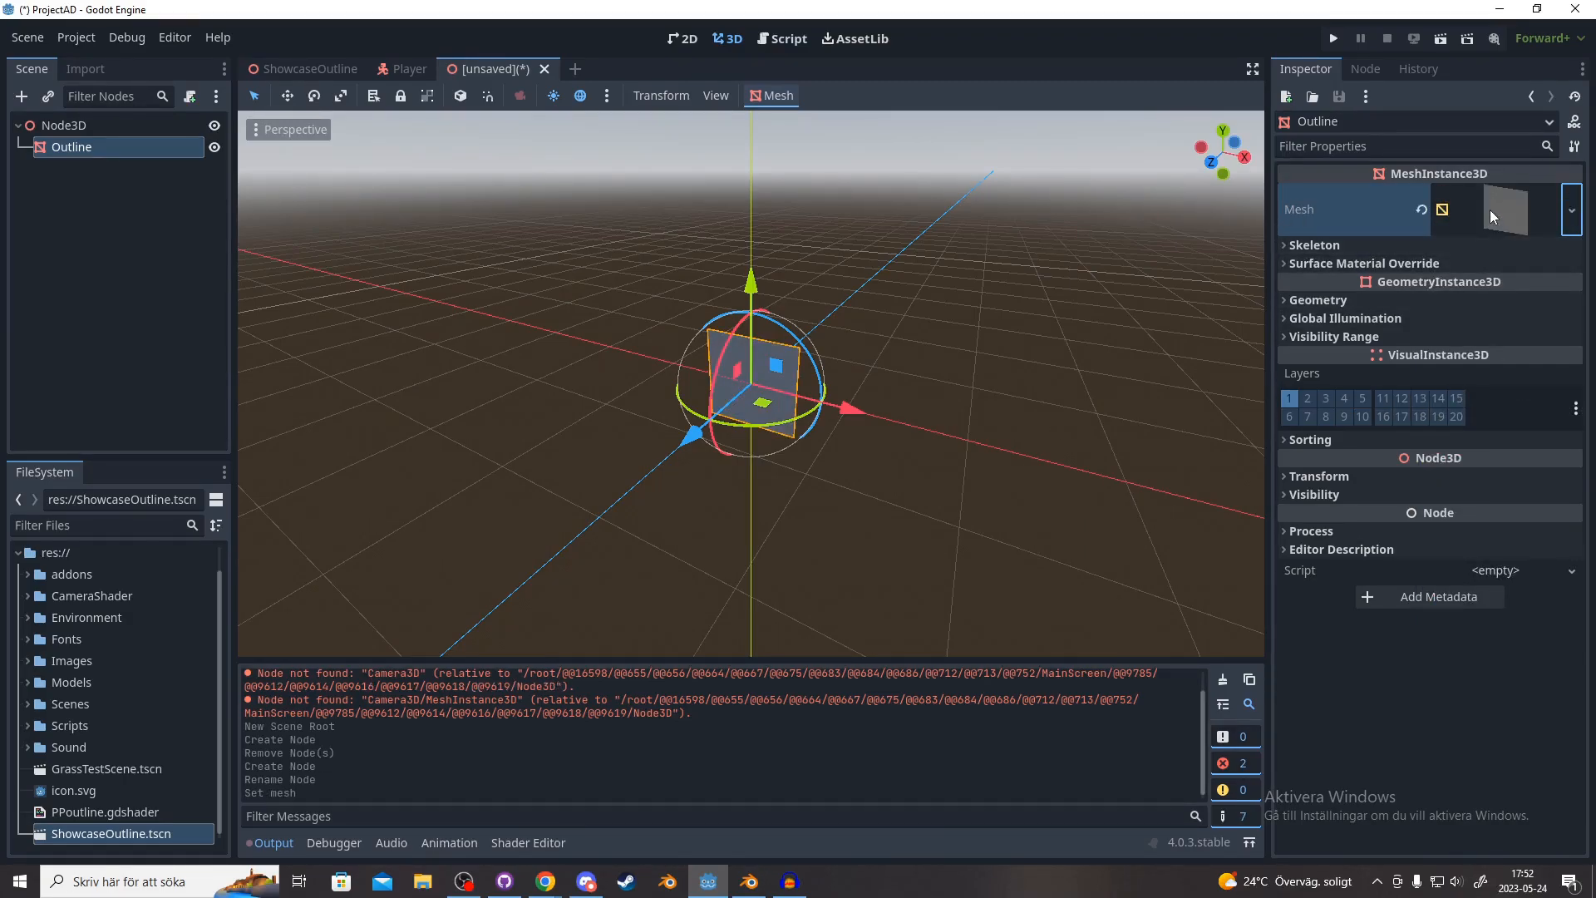
left_click(1507, 210)
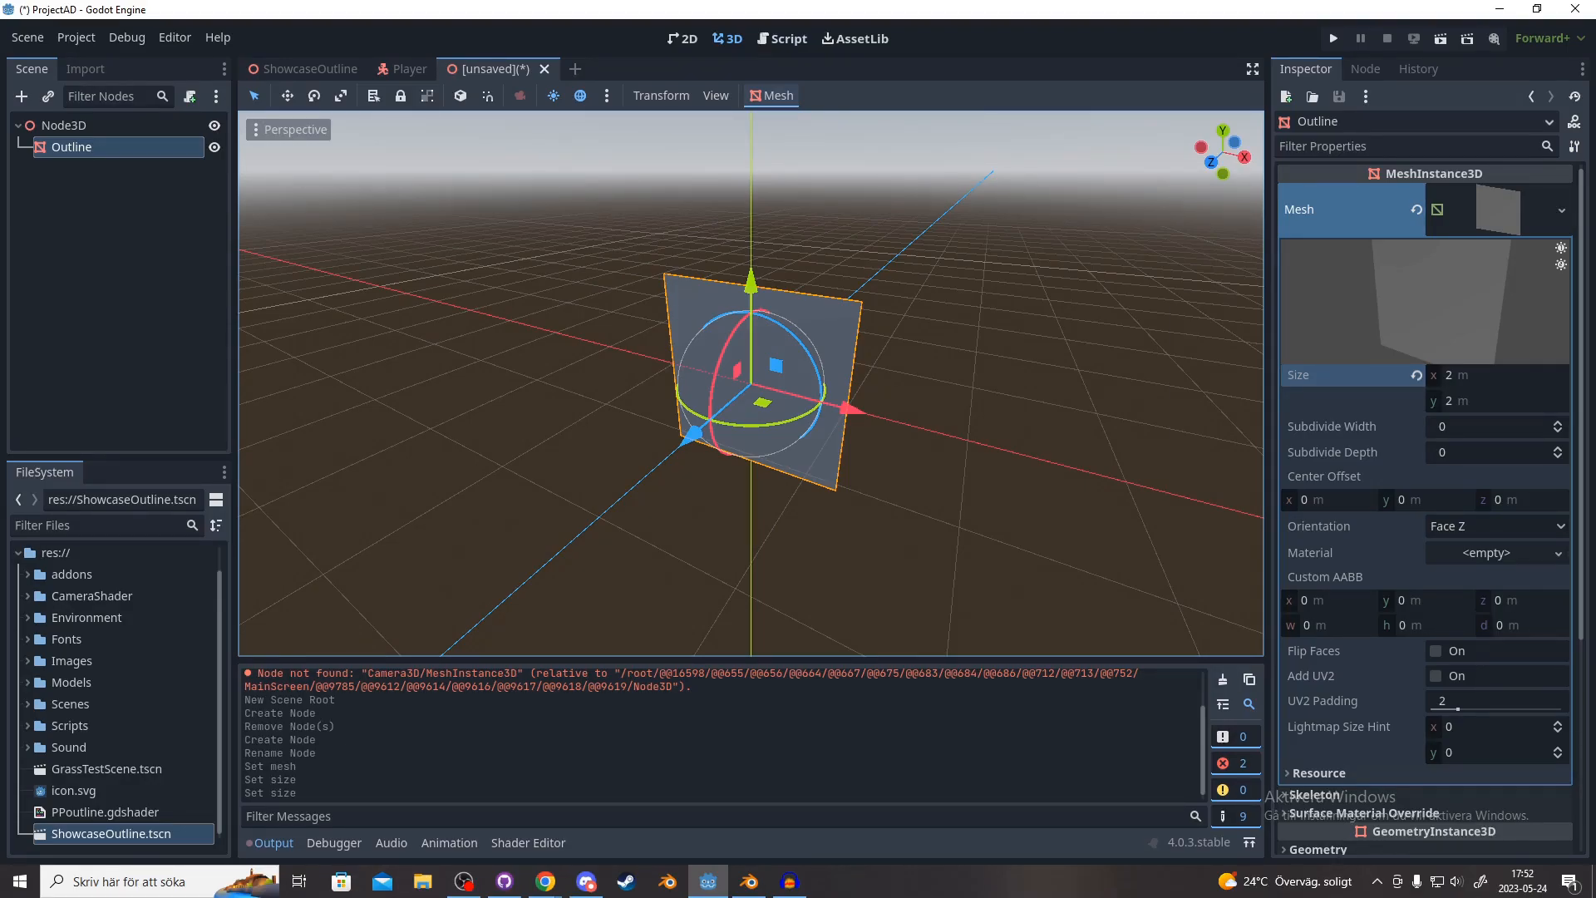
left_click(545, 881)
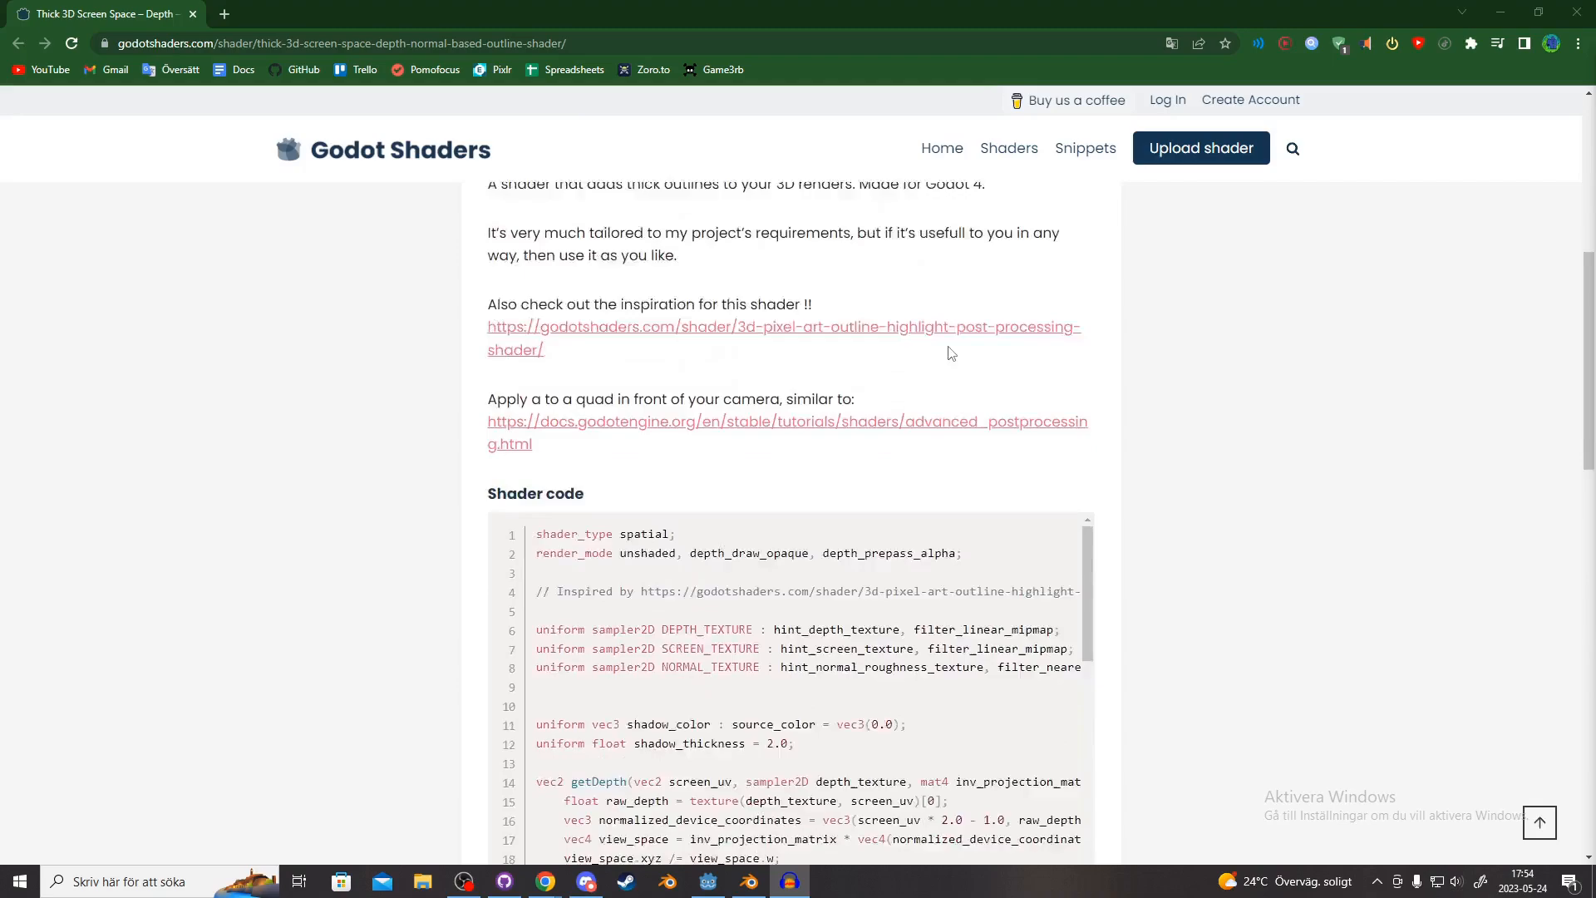
scroll("down", 3)
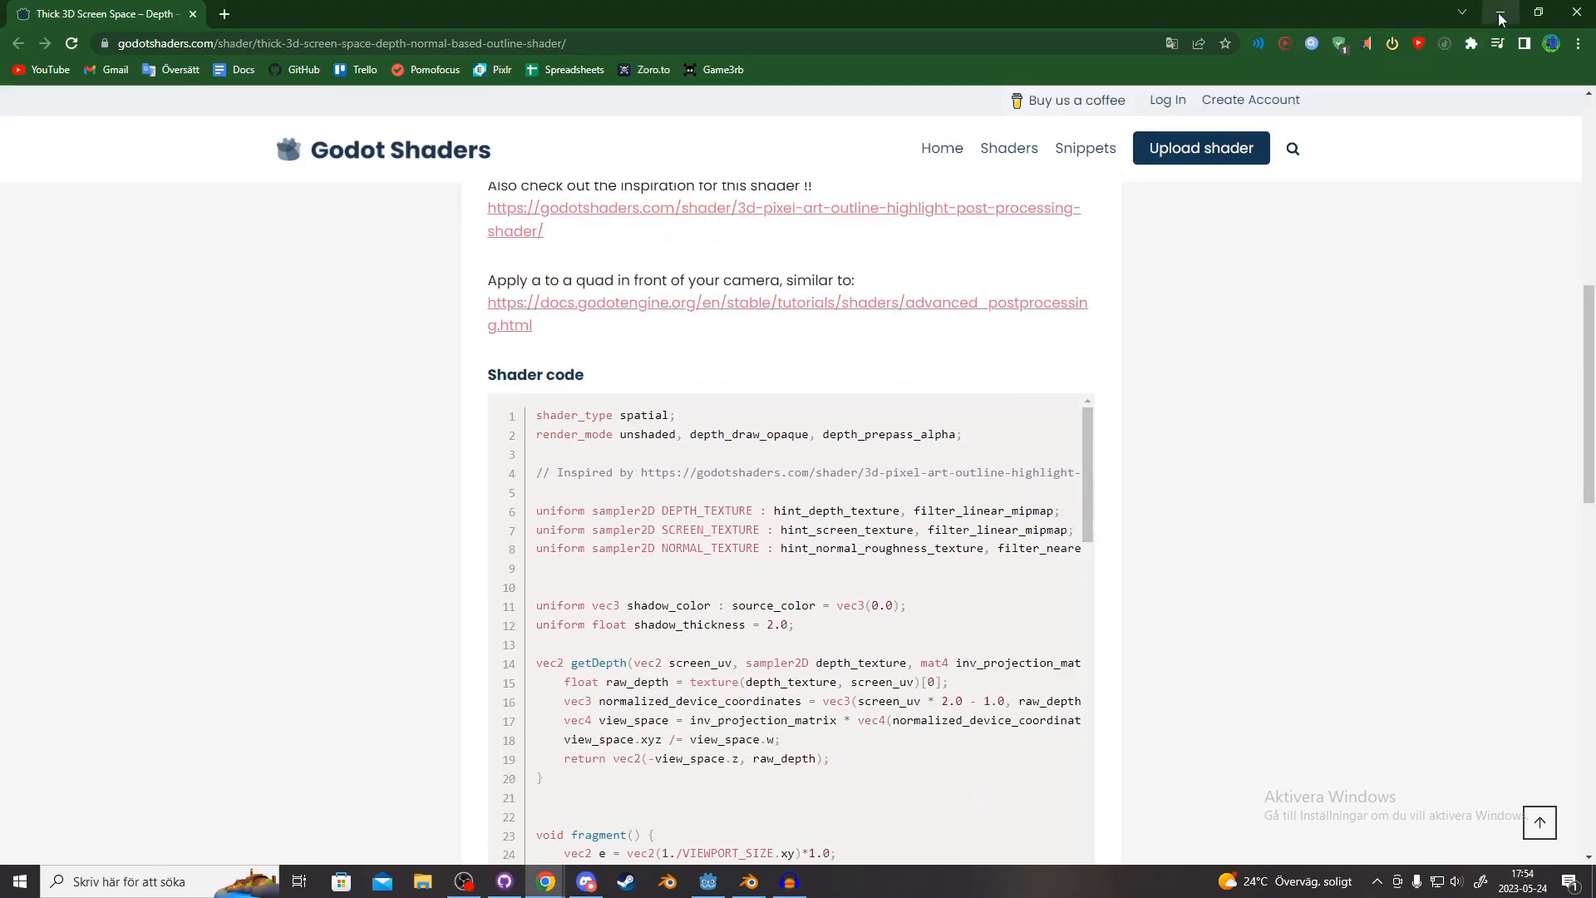
Step: Give the quad a new ShaderMaterial override and start a new shader for it
left_click(709, 881)
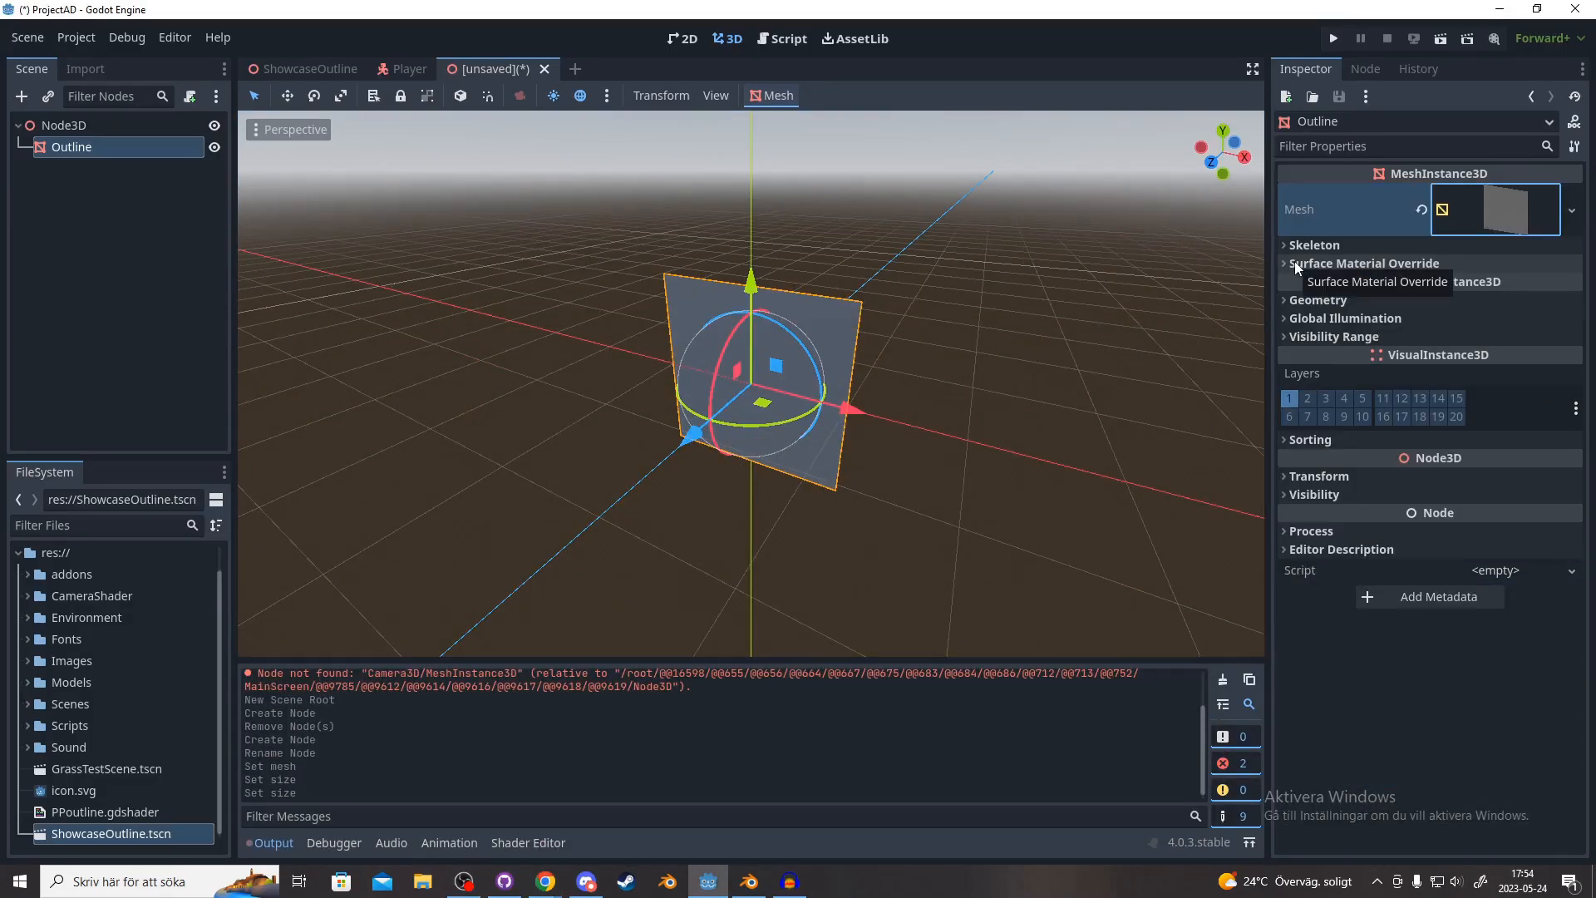
mouse_move(1285, 269)
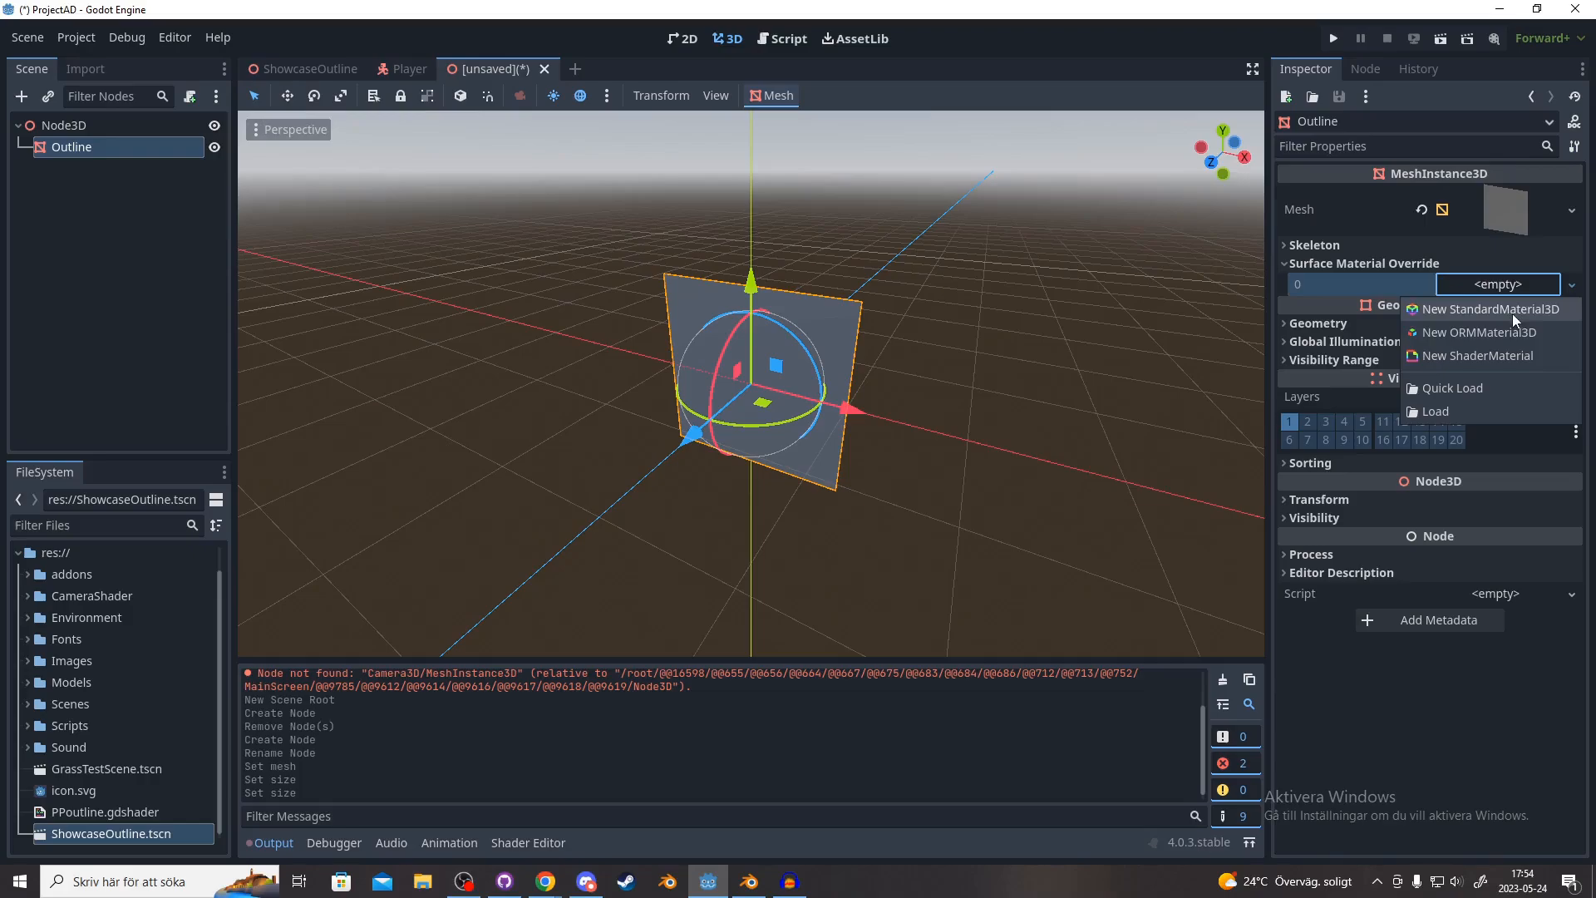
left_click(1493, 309)
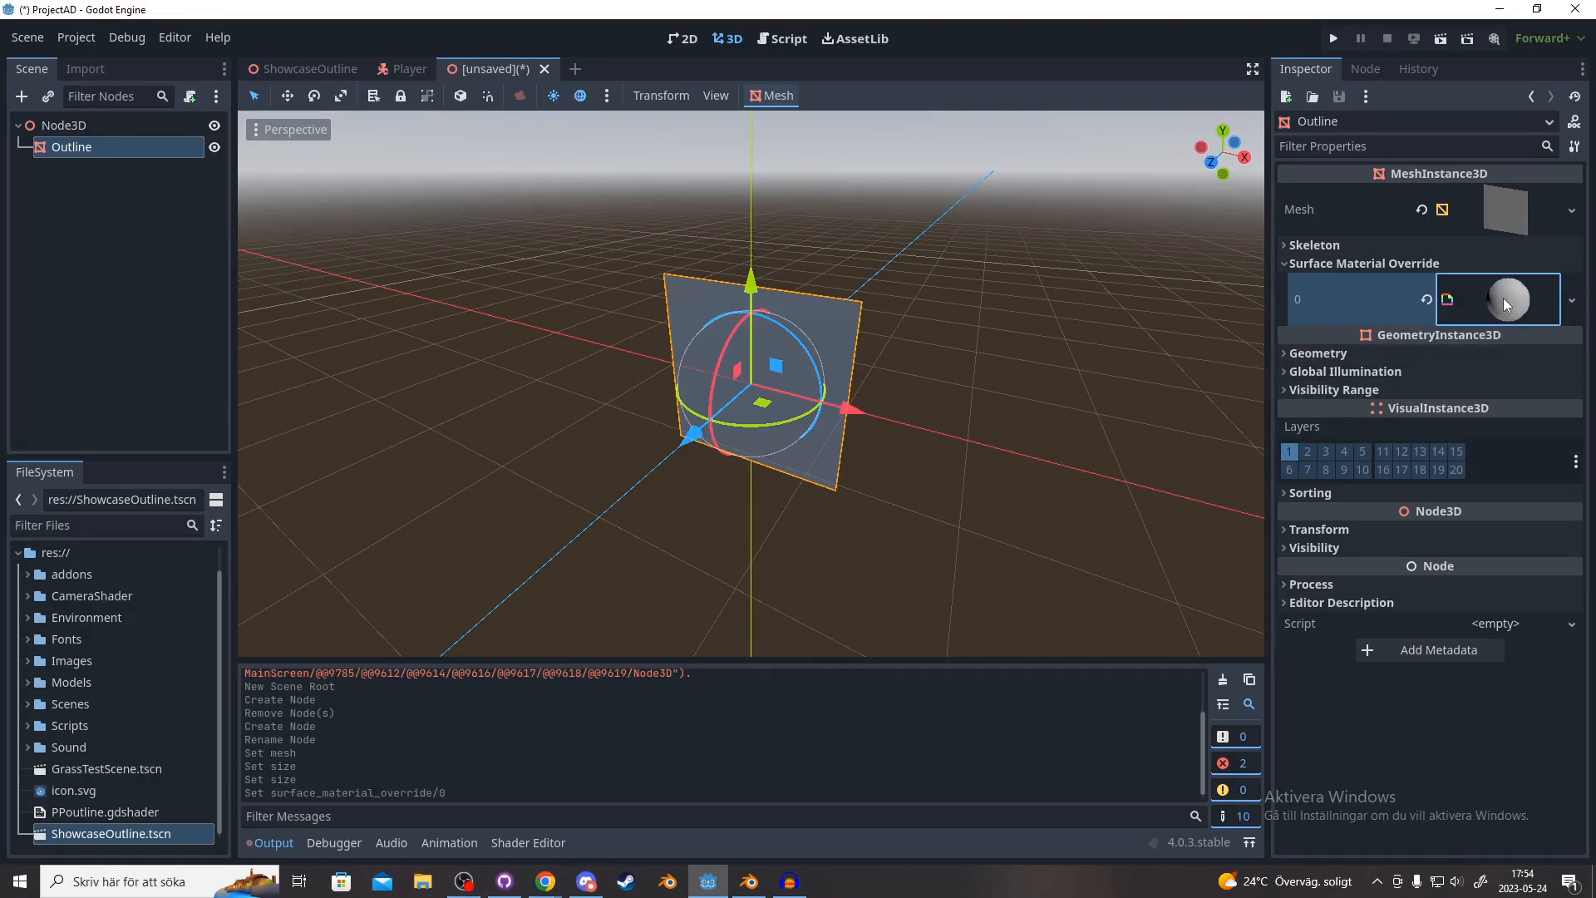
left_click(1498, 300)
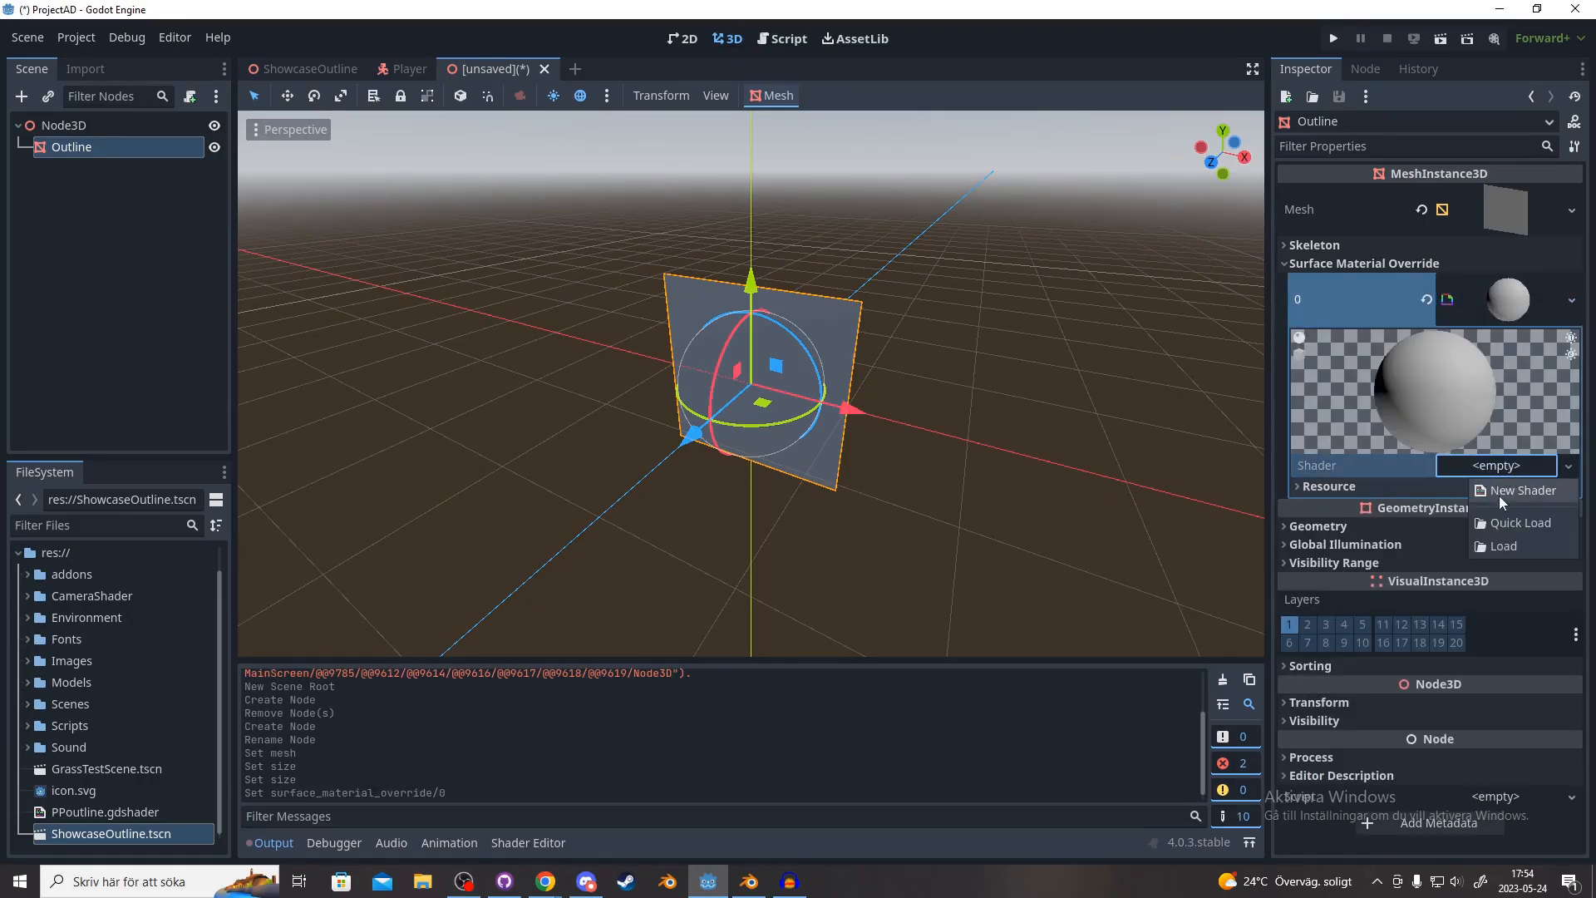
left_click(1521, 488)
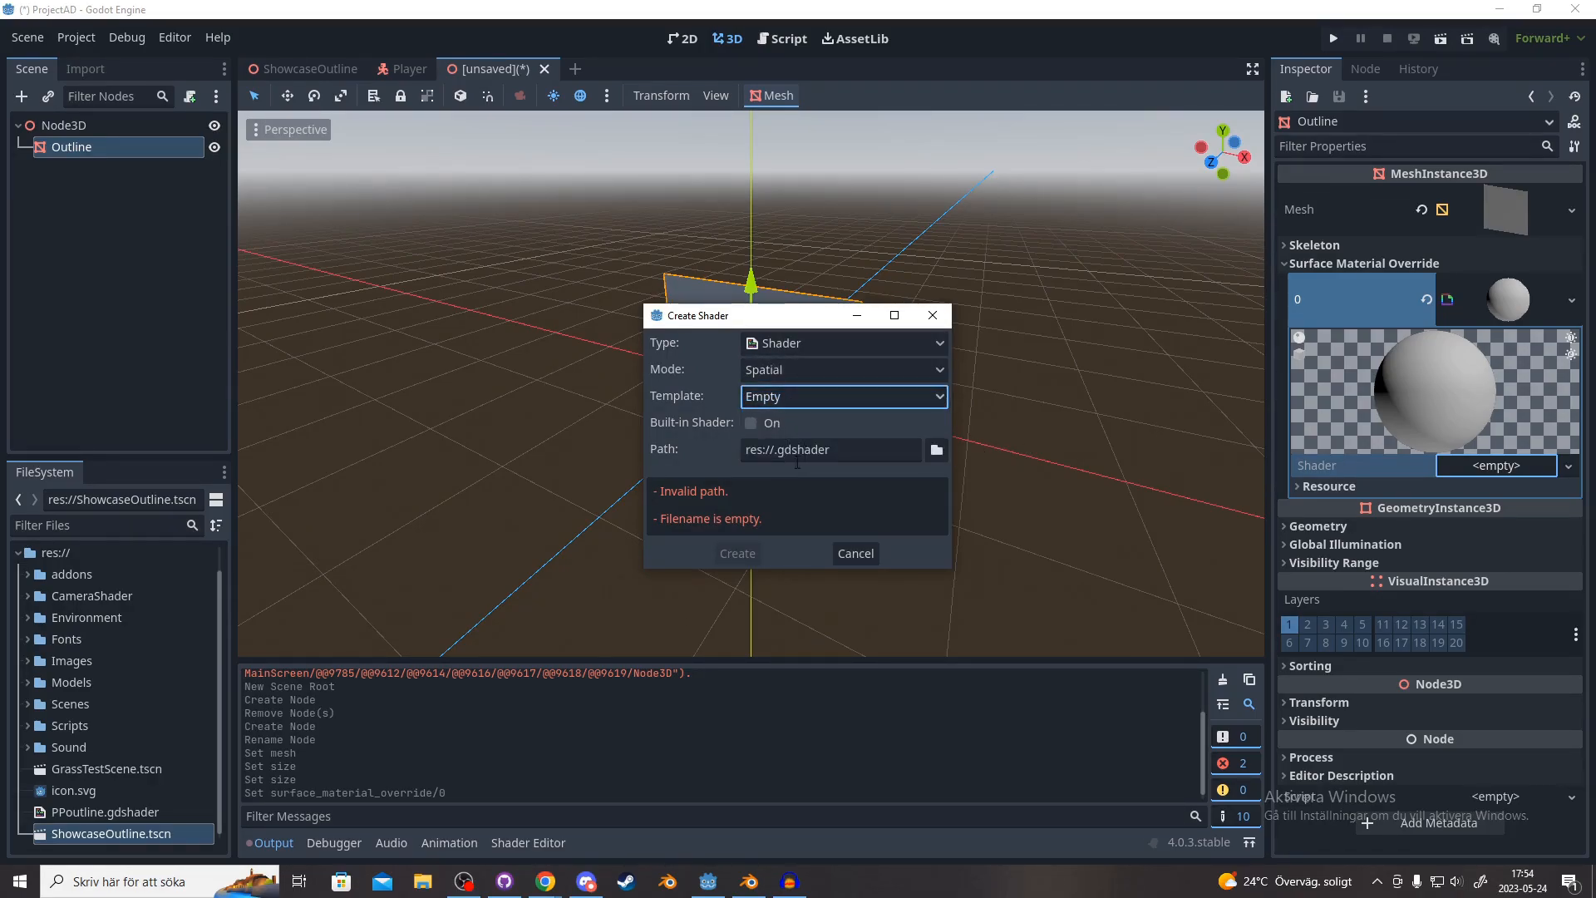
Step: Create the shader file as res://Tutorial.gdshader
left_click(830, 449)
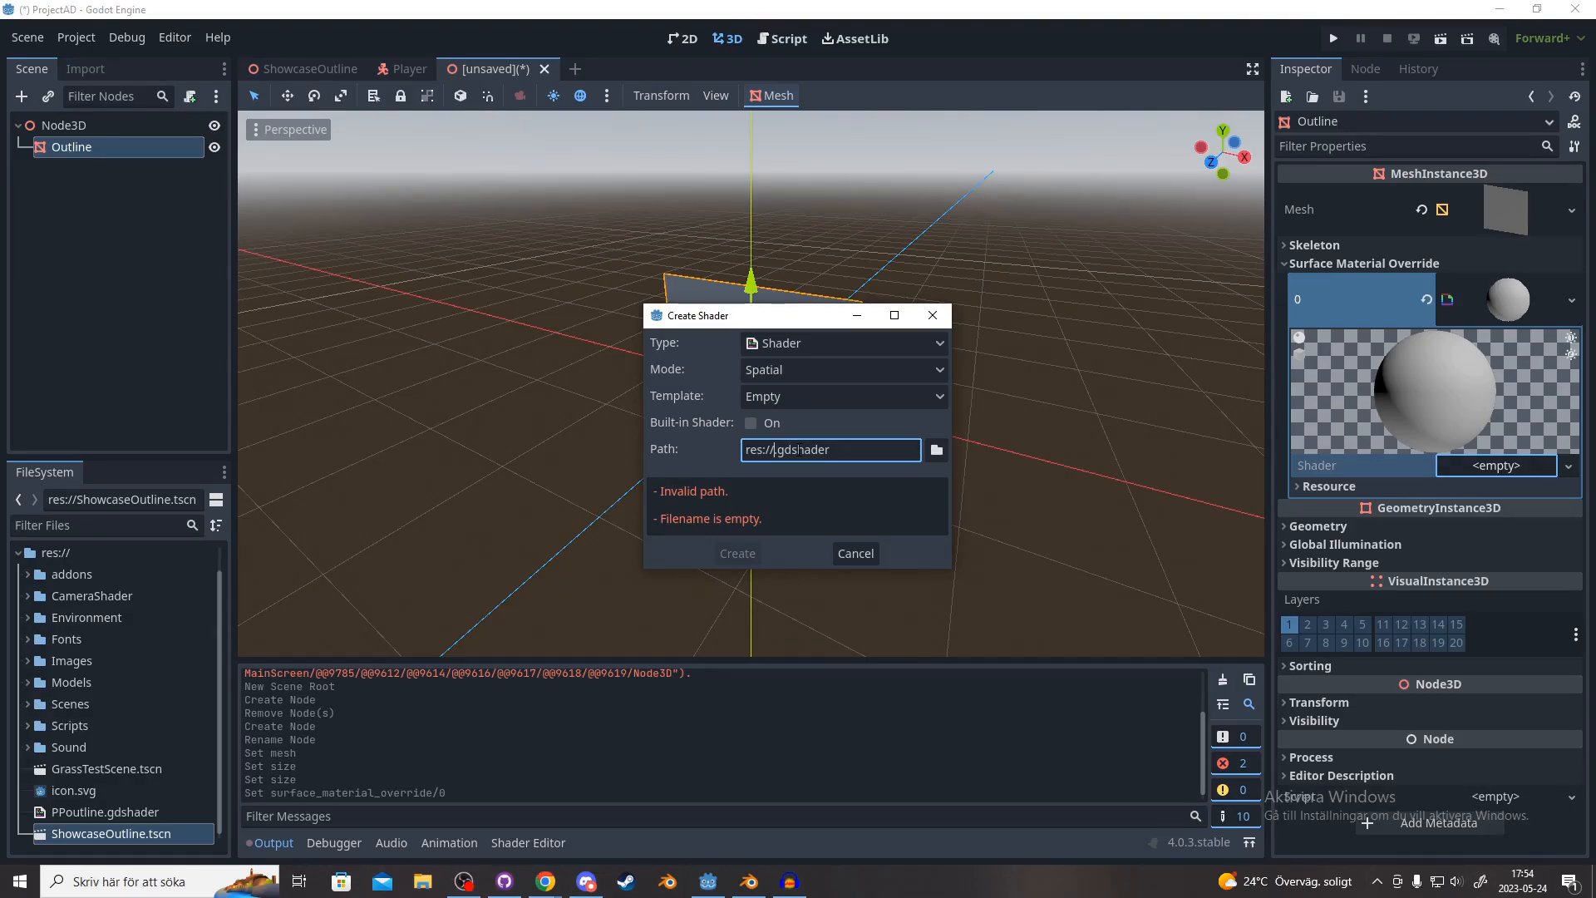
type("Tuto")
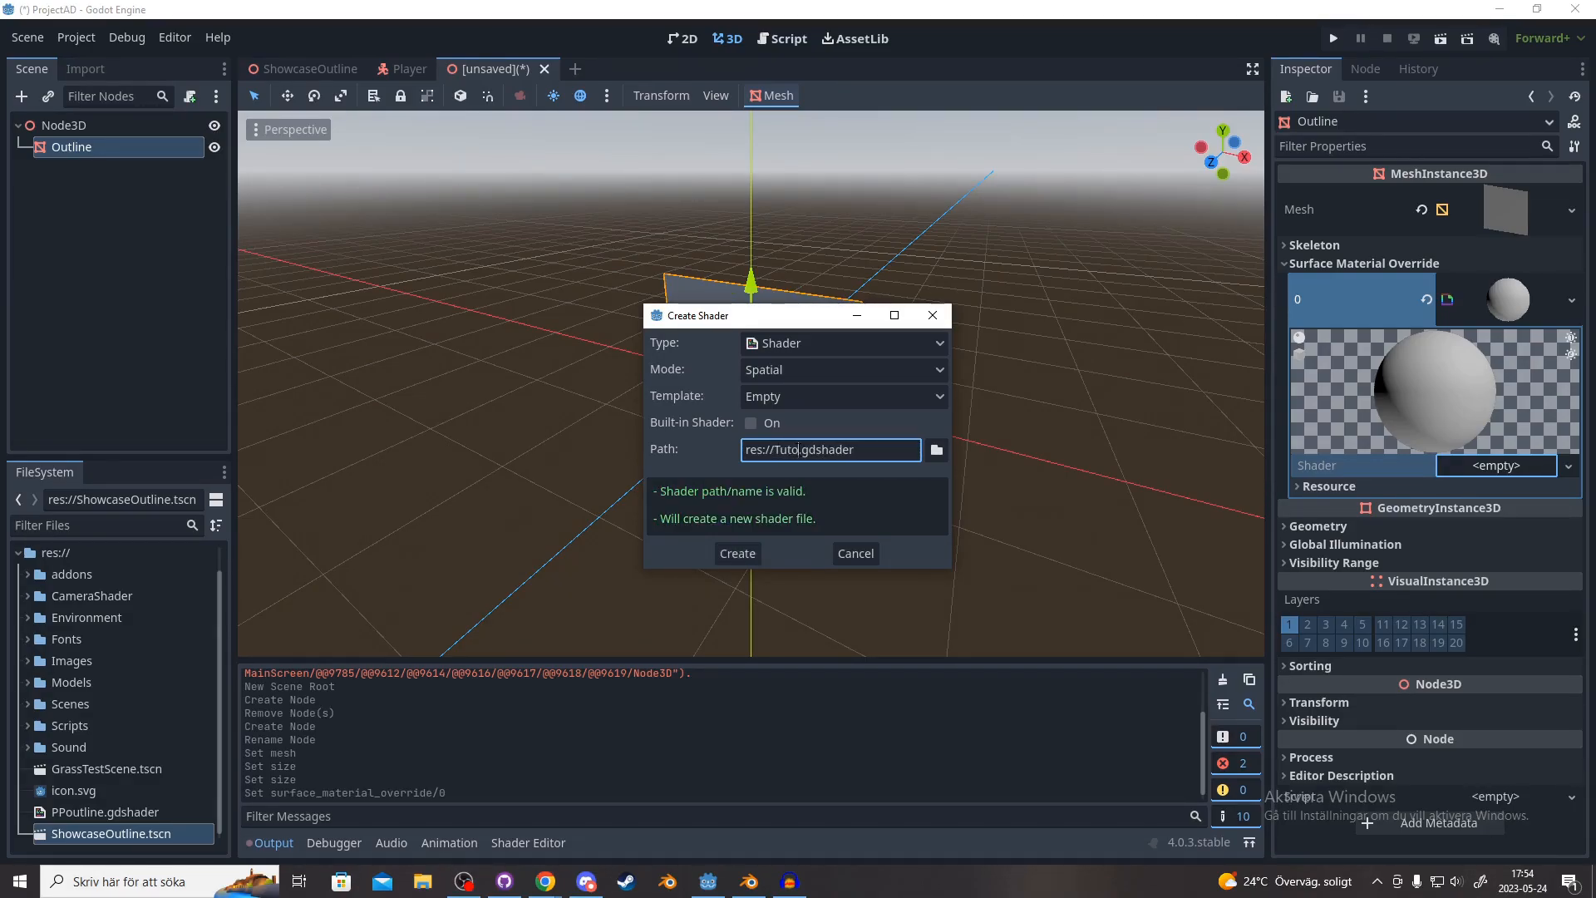
type("rial")
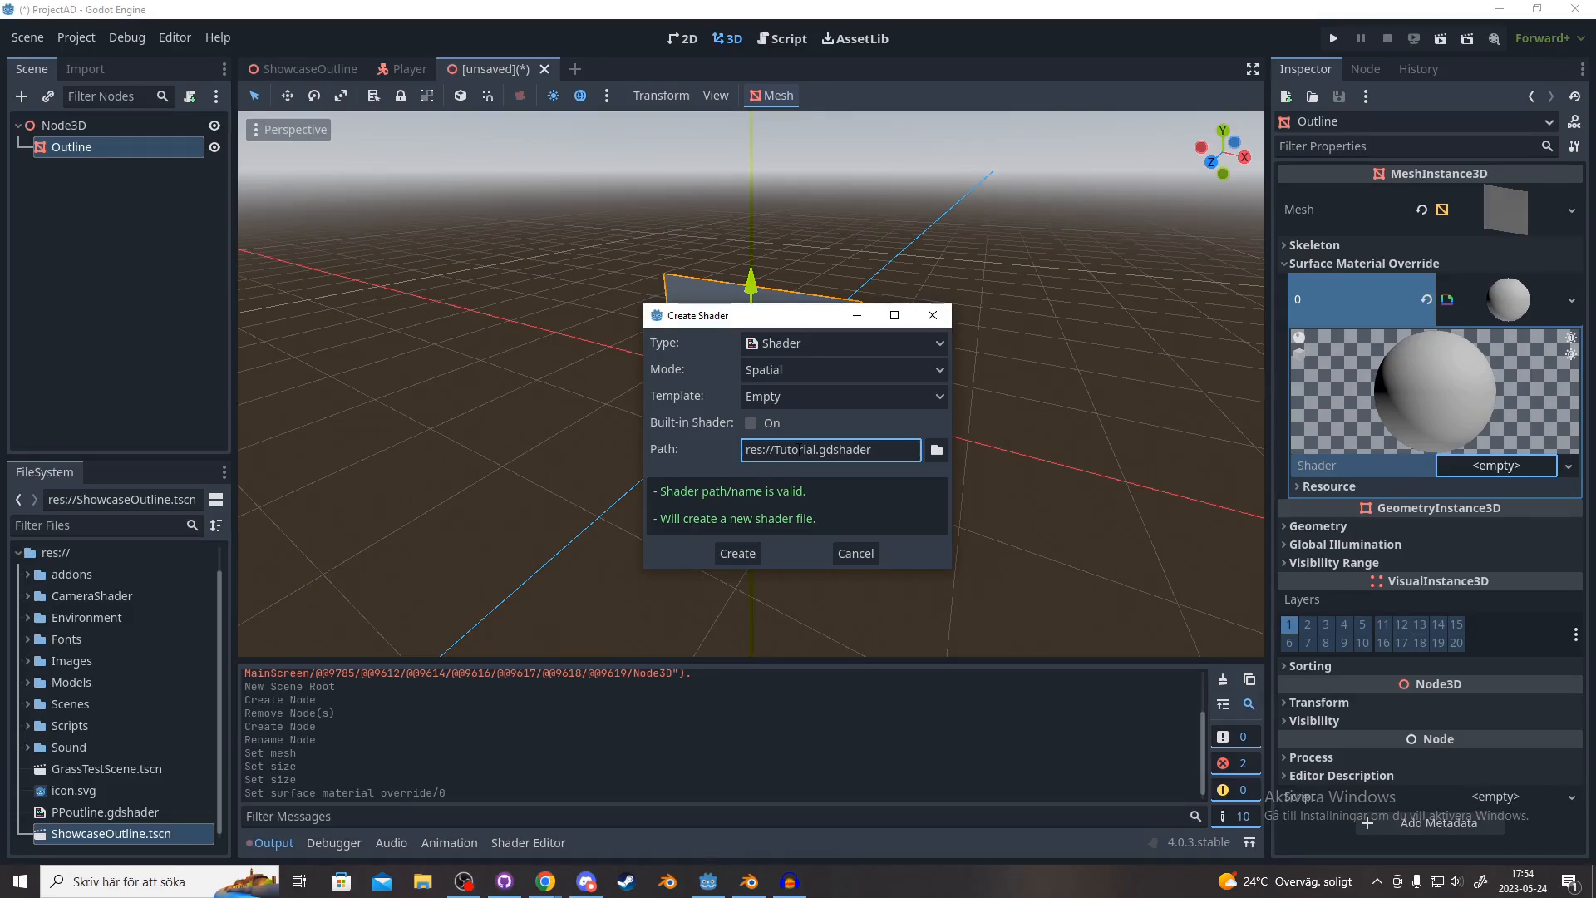
left_click(736, 552)
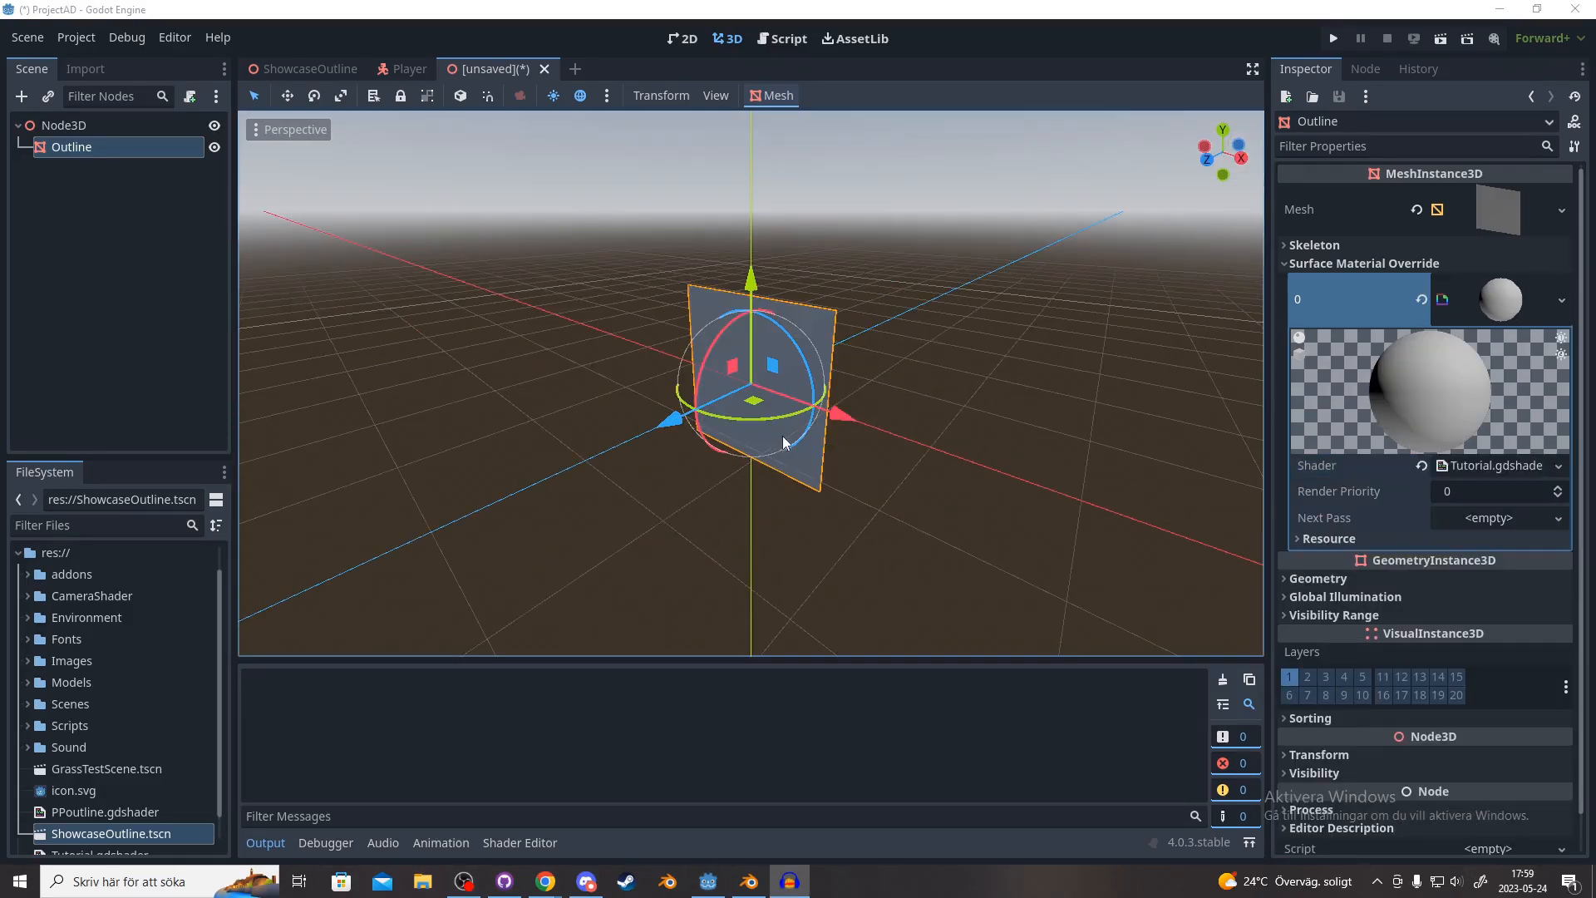
Step: Put the outline code in Tutorial.gdshader, add a Camera3D under Node3D, and select Outline
left_click(1490, 465)
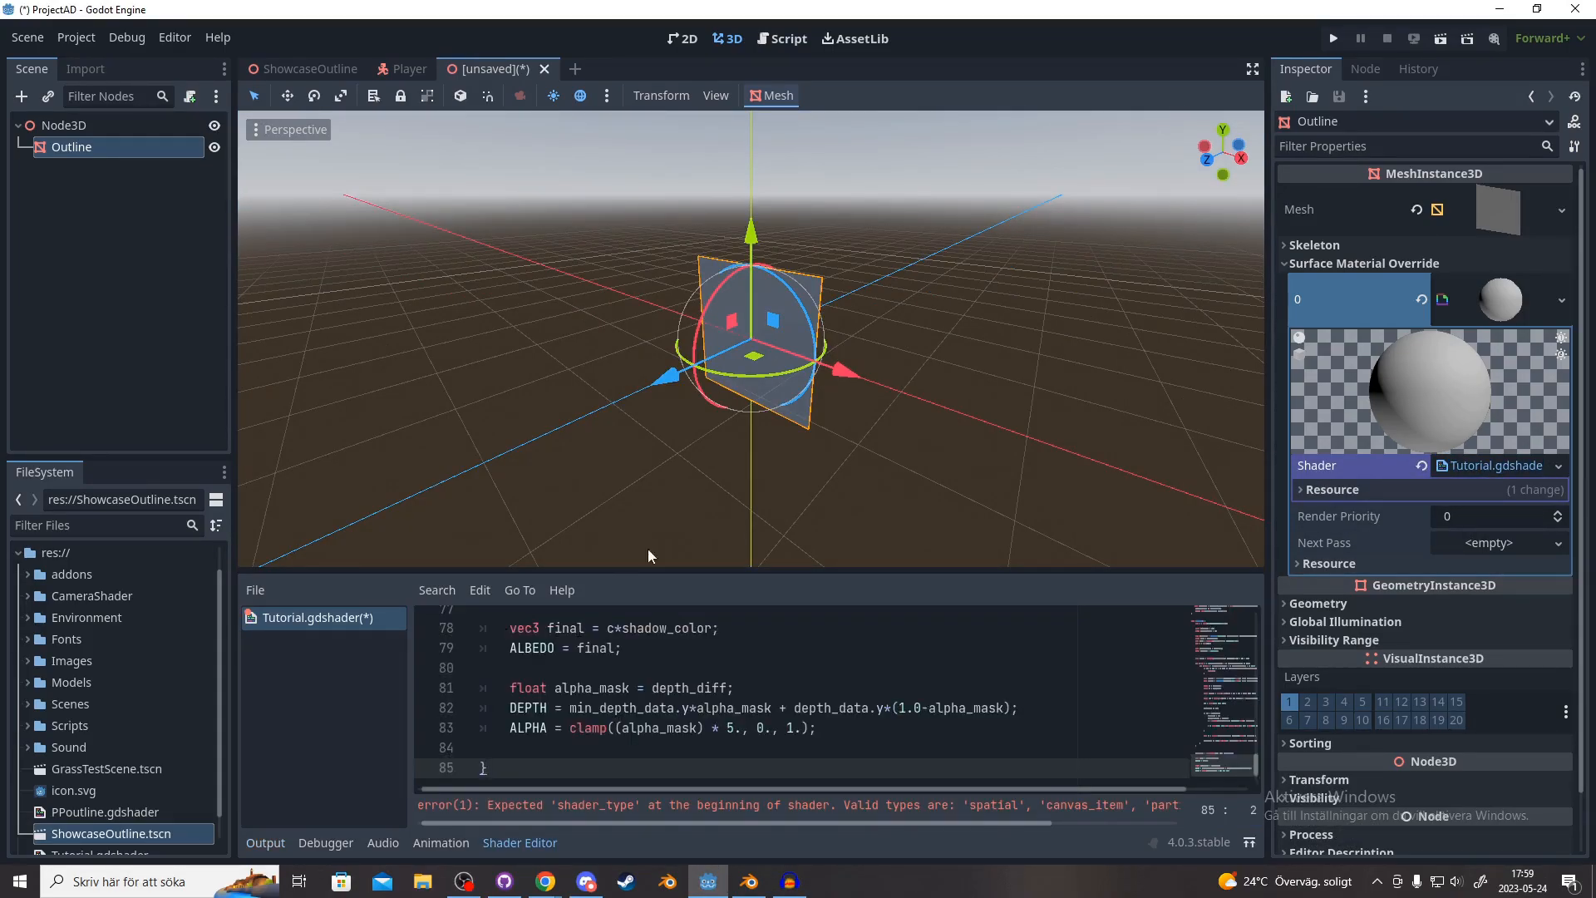
left_click(65, 124)
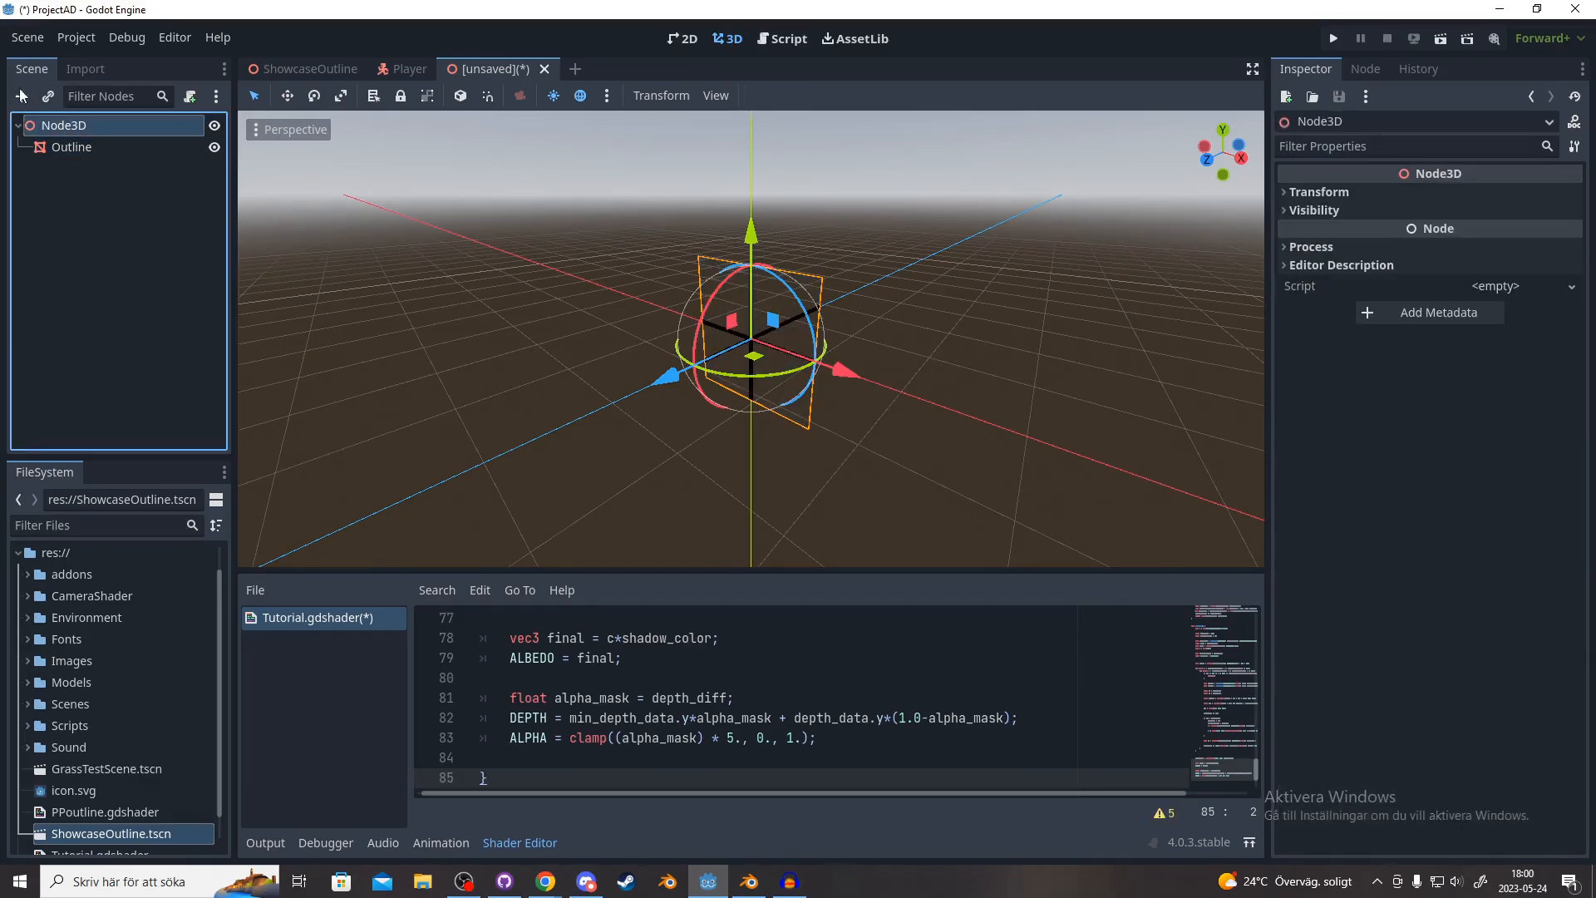
left_click(20, 97)
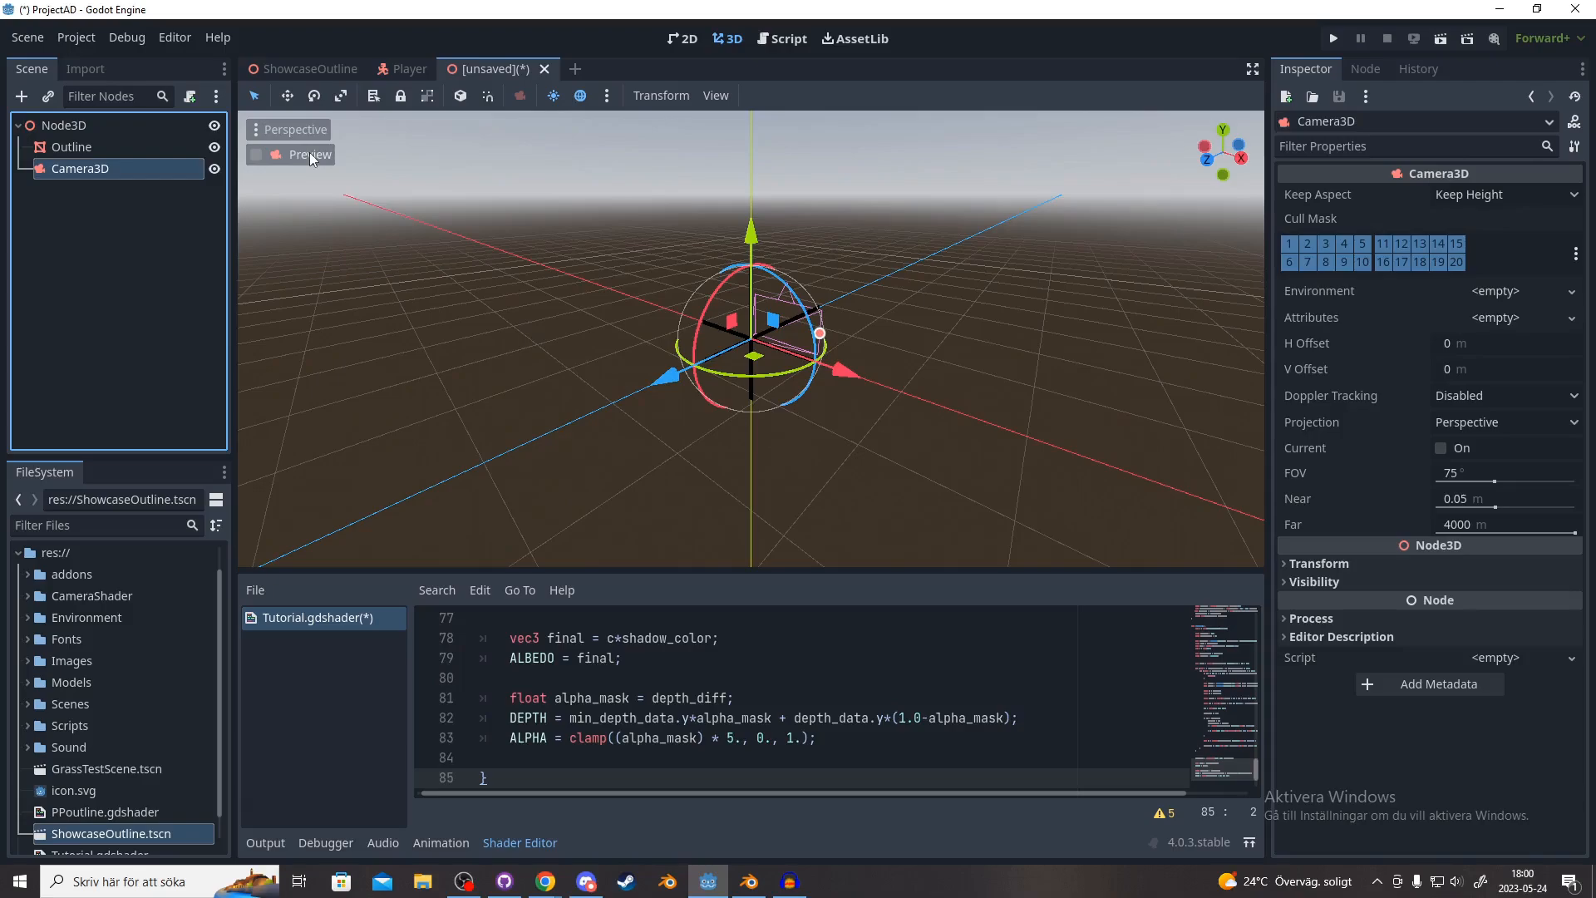
left_click(72, 146)
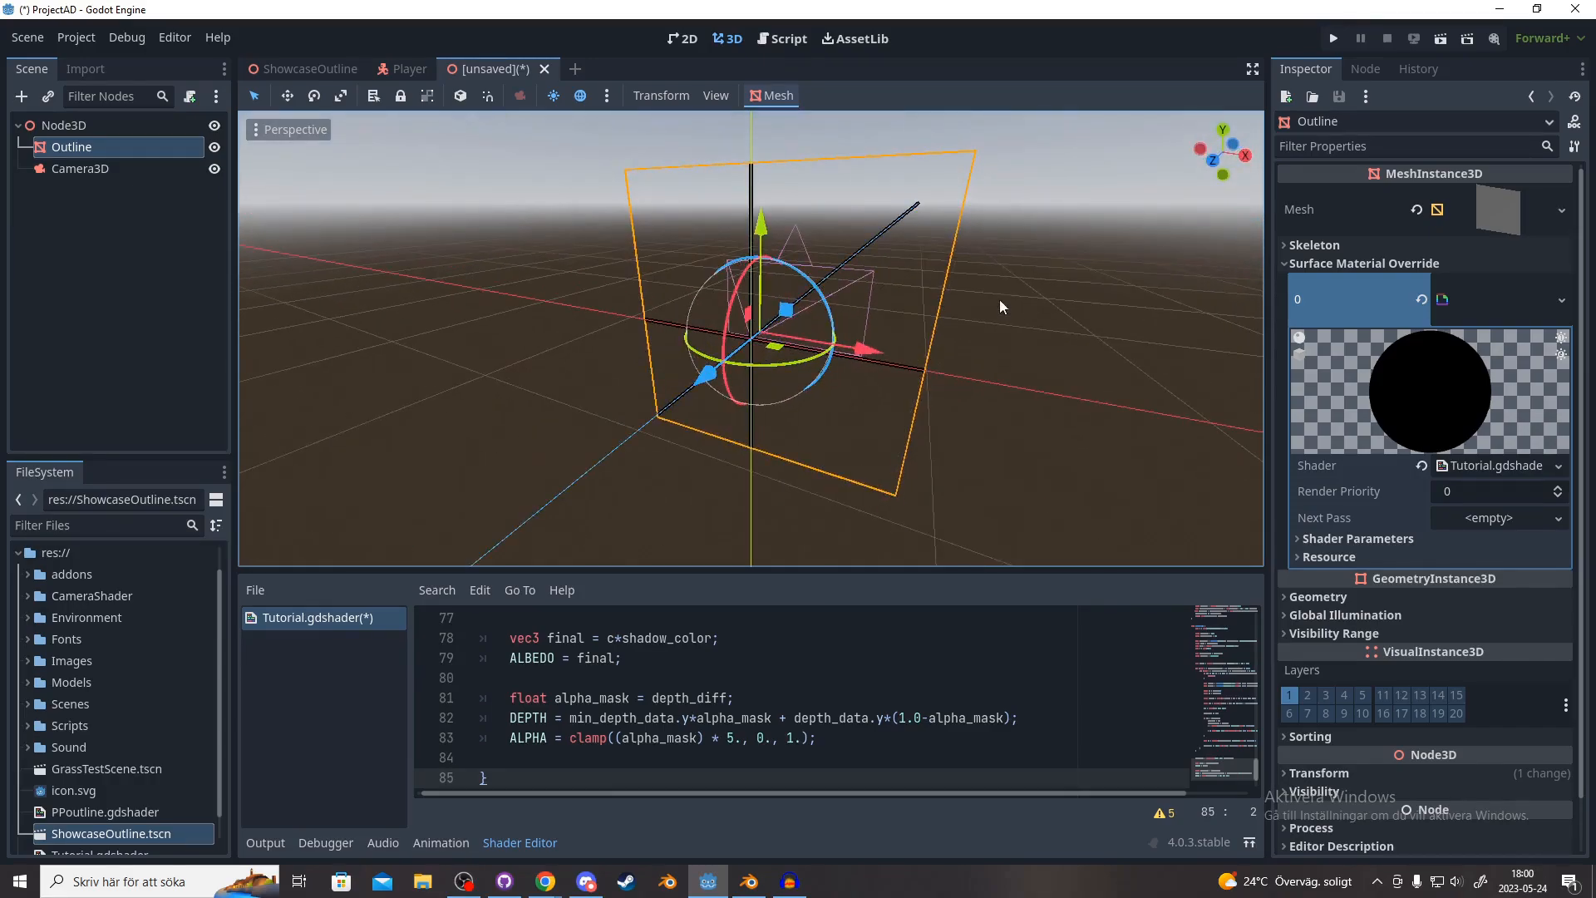
Step: Add a CSGBox3D under Outline, check its outline through Camera3D preview, and go to the Player scene
left_click(22, 97)
type("csg")
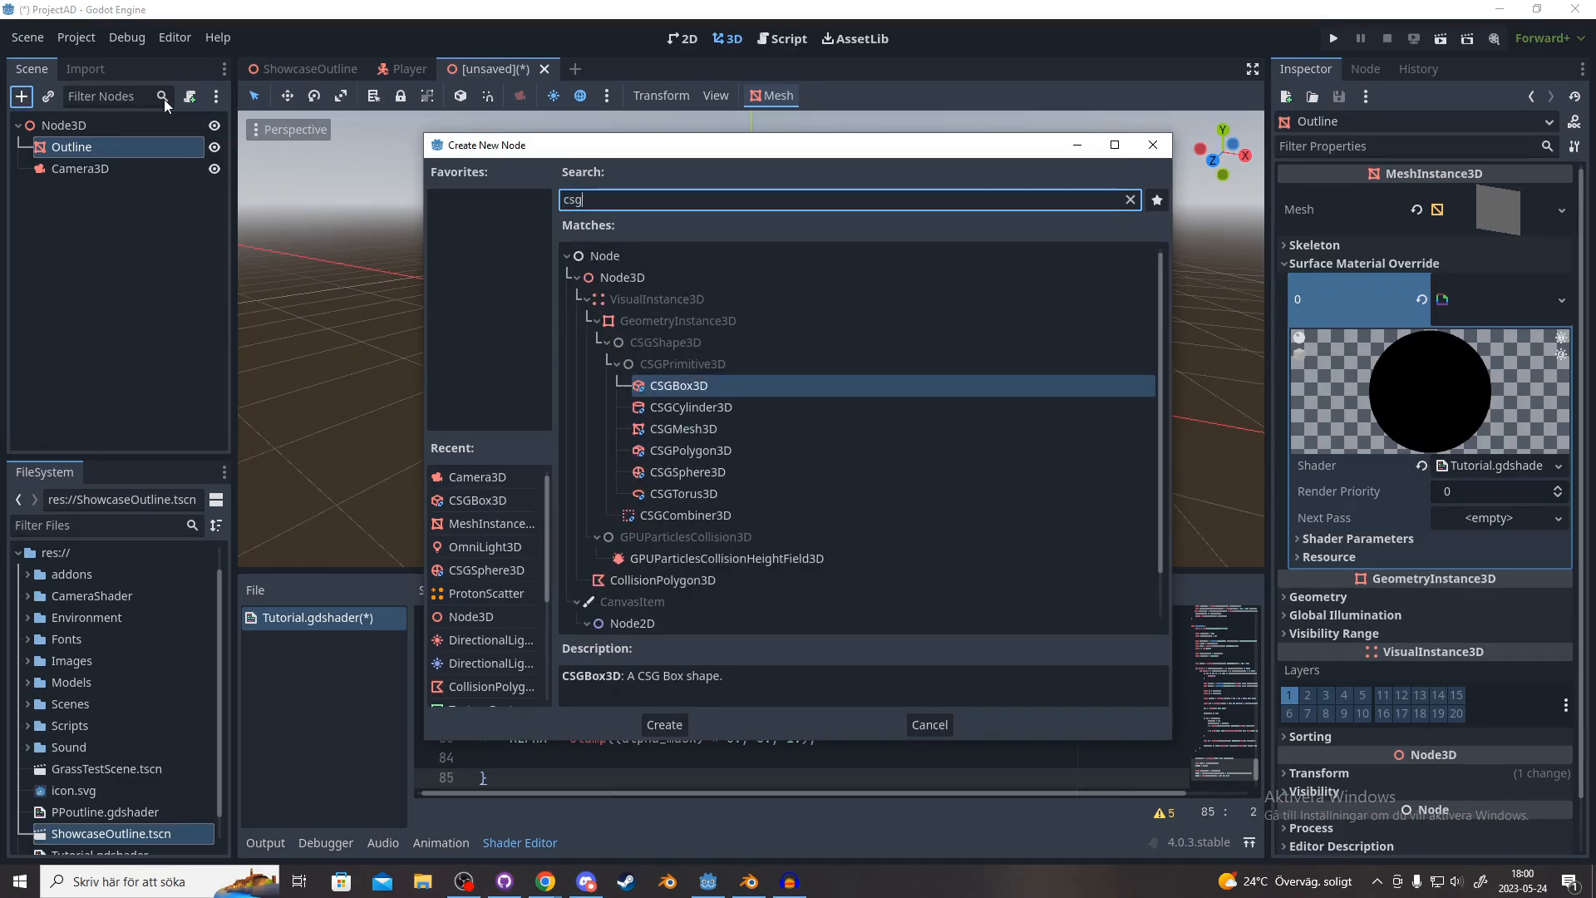
left_click(663, 723)
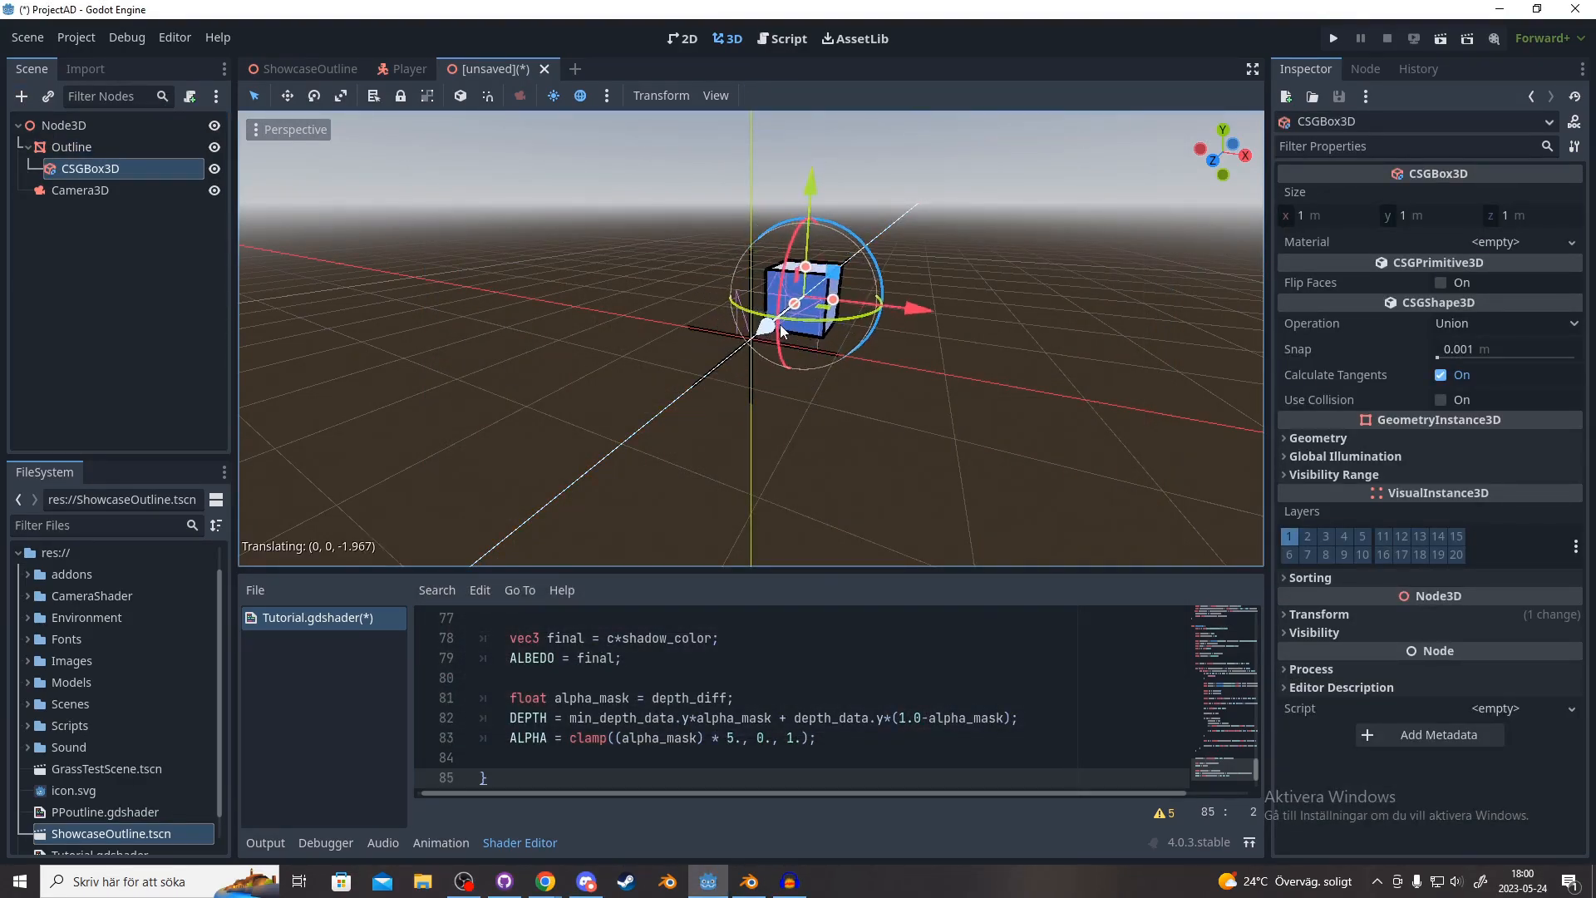
left_click(79, 190)
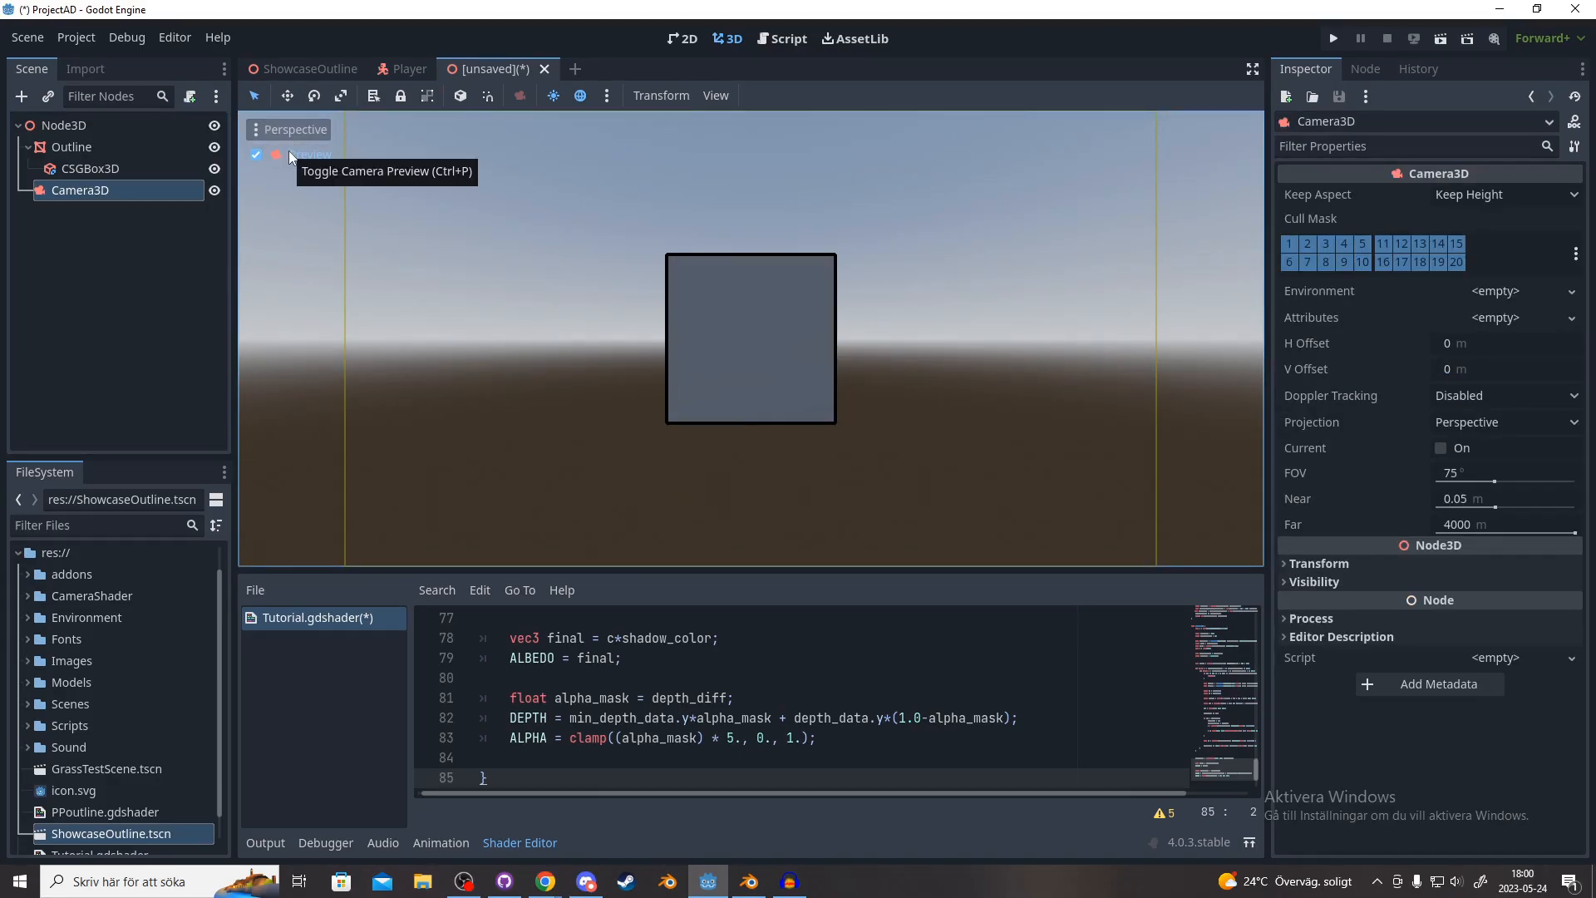
left_click(256, 155)
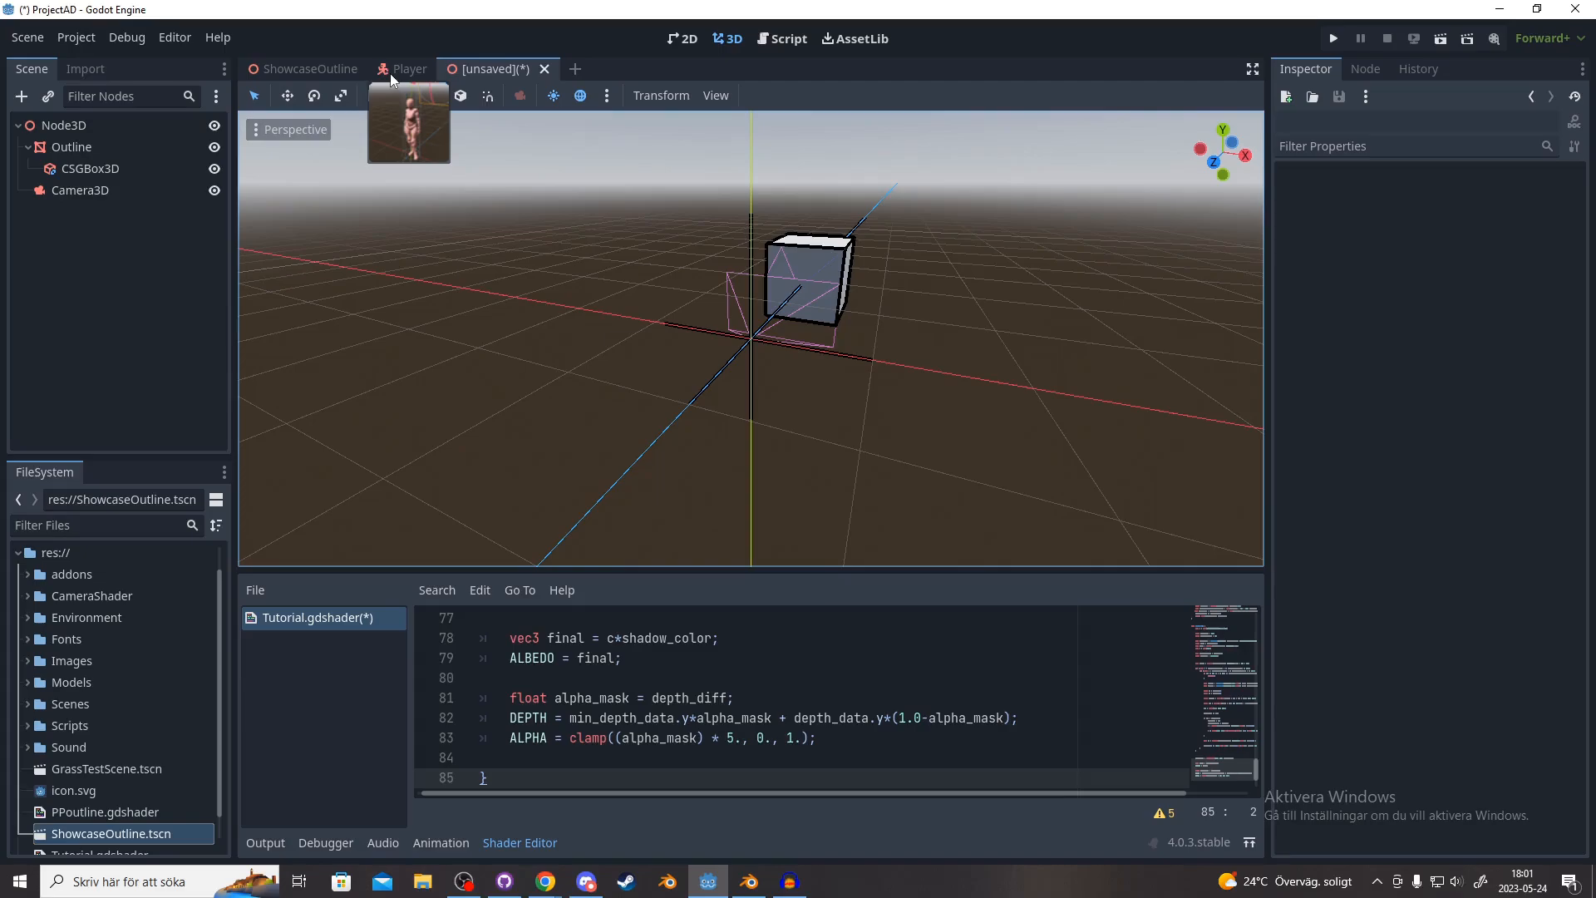
left_click(409, 69)
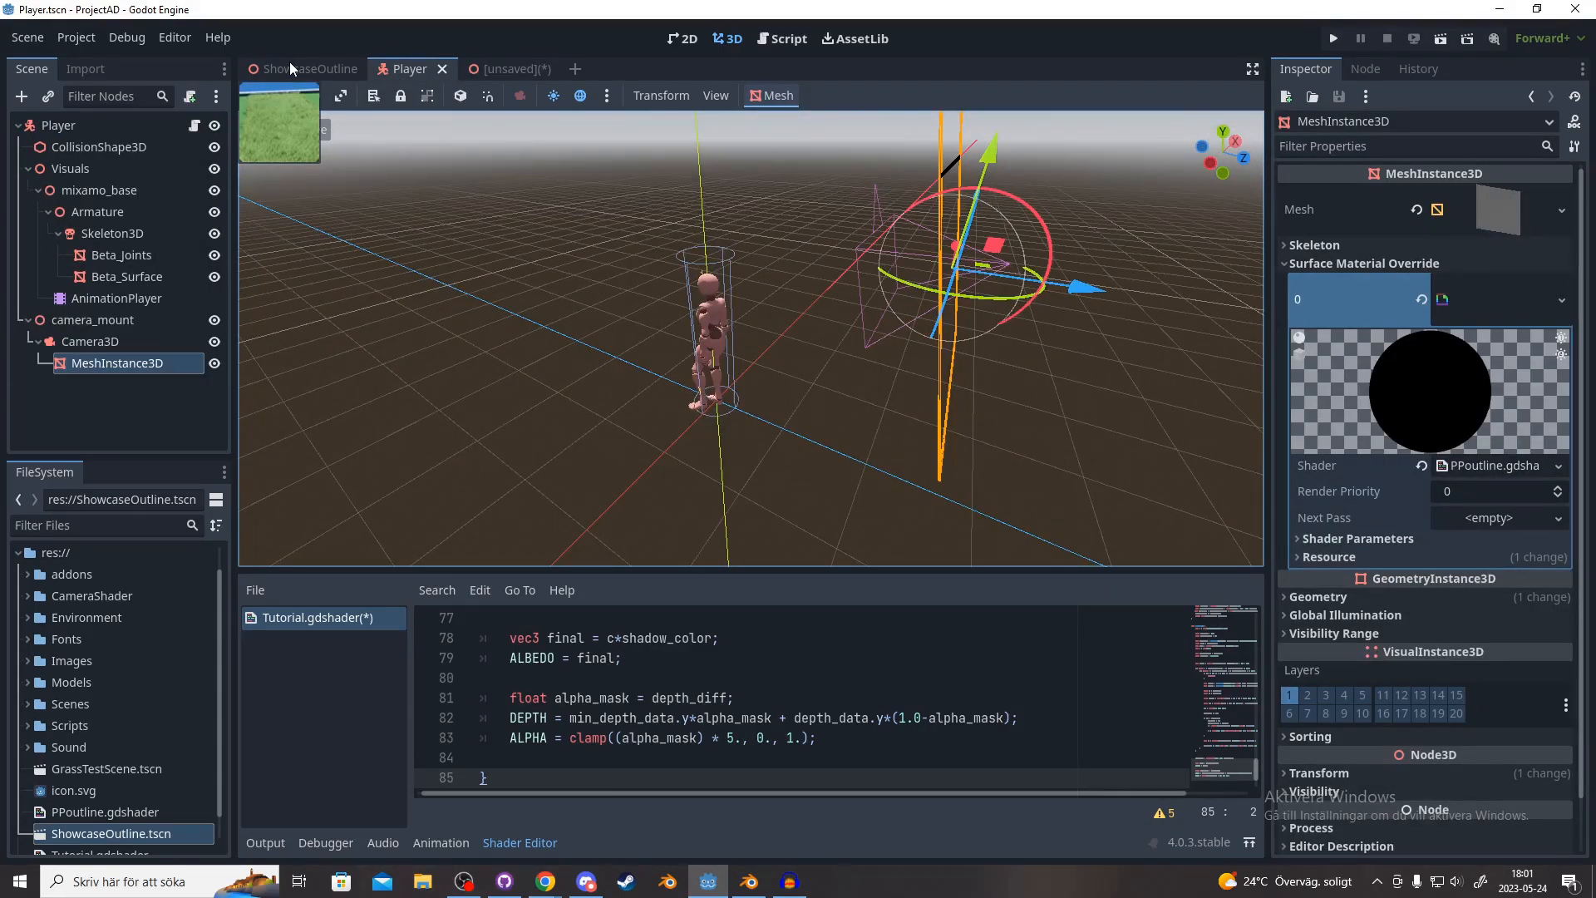
Step: In ShowcaseOutline, set the shader's line 24 sample offset multiplier to 0.5
left_click(309, 68)
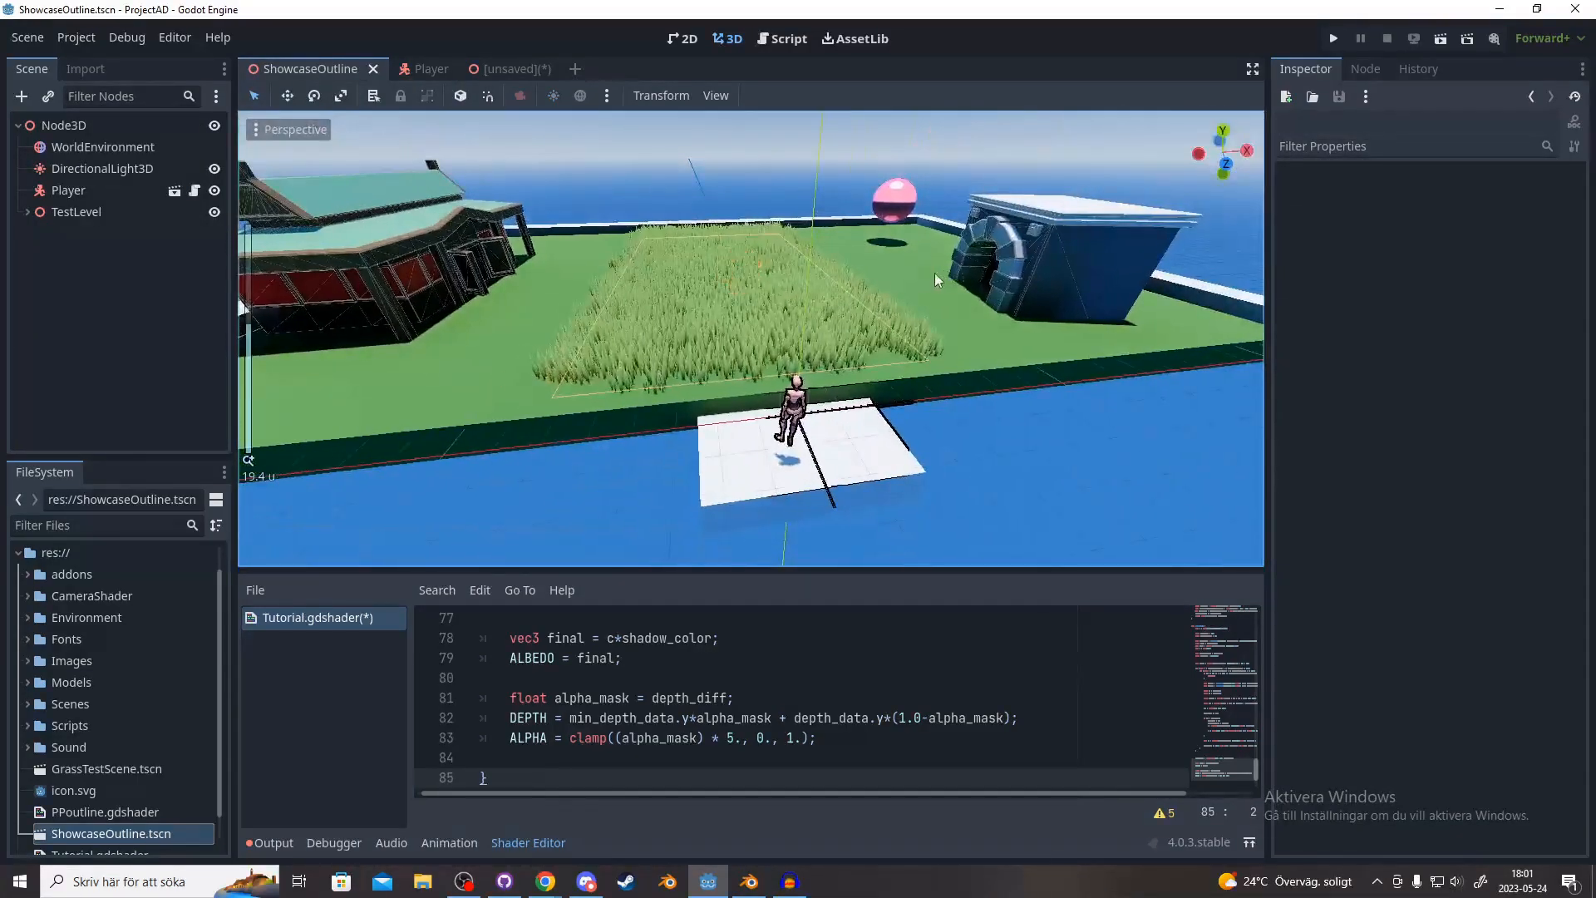
scroll("up", 3)
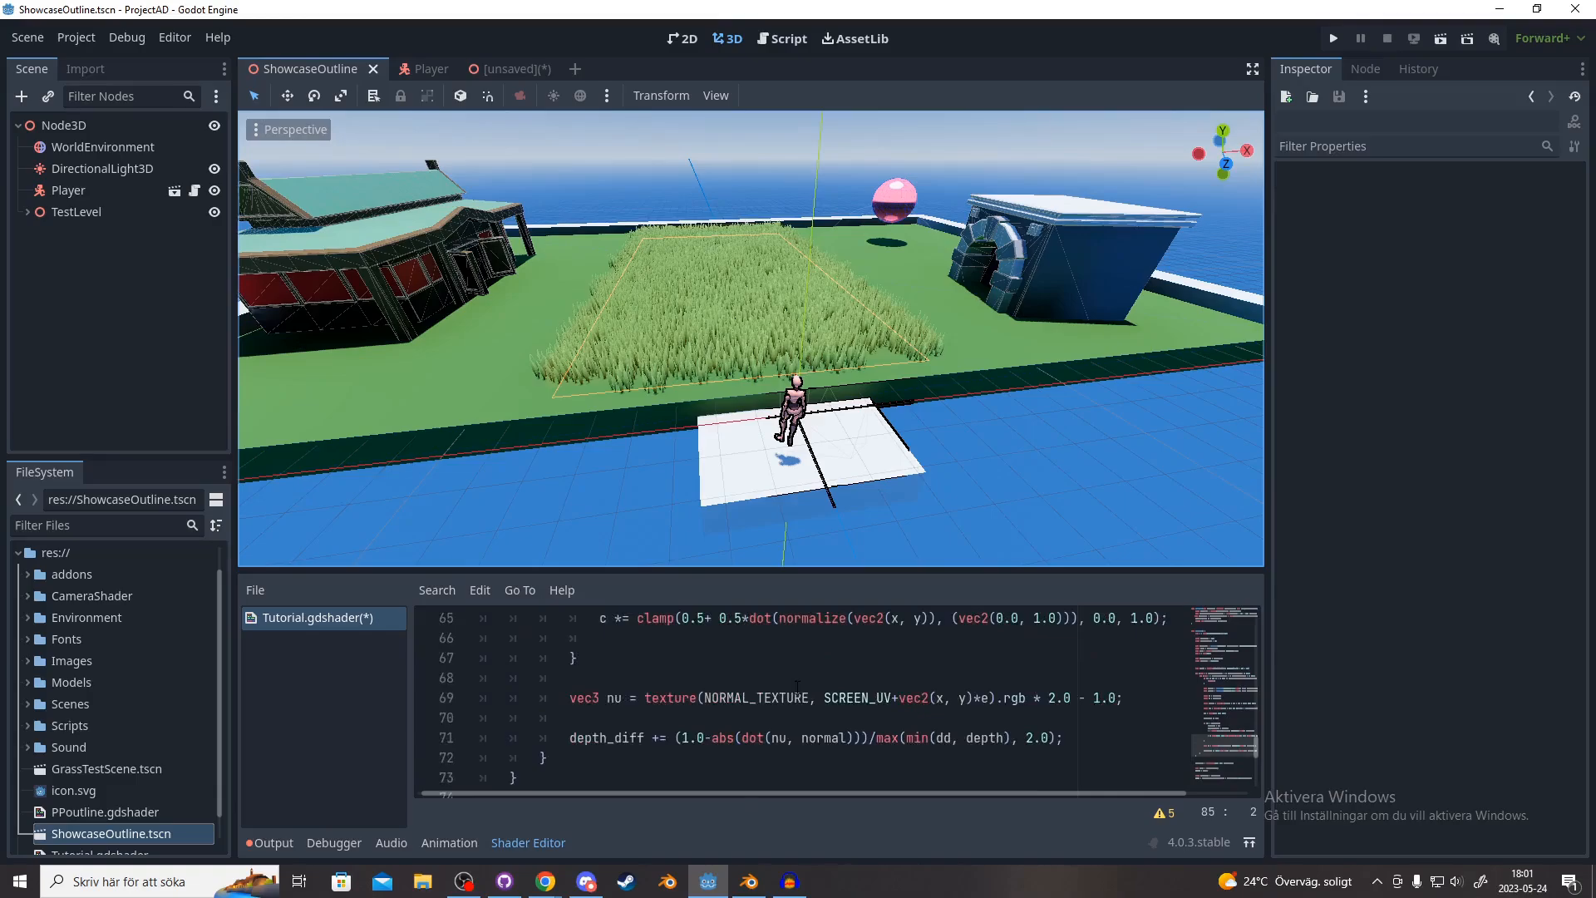
scroll("up", 3)
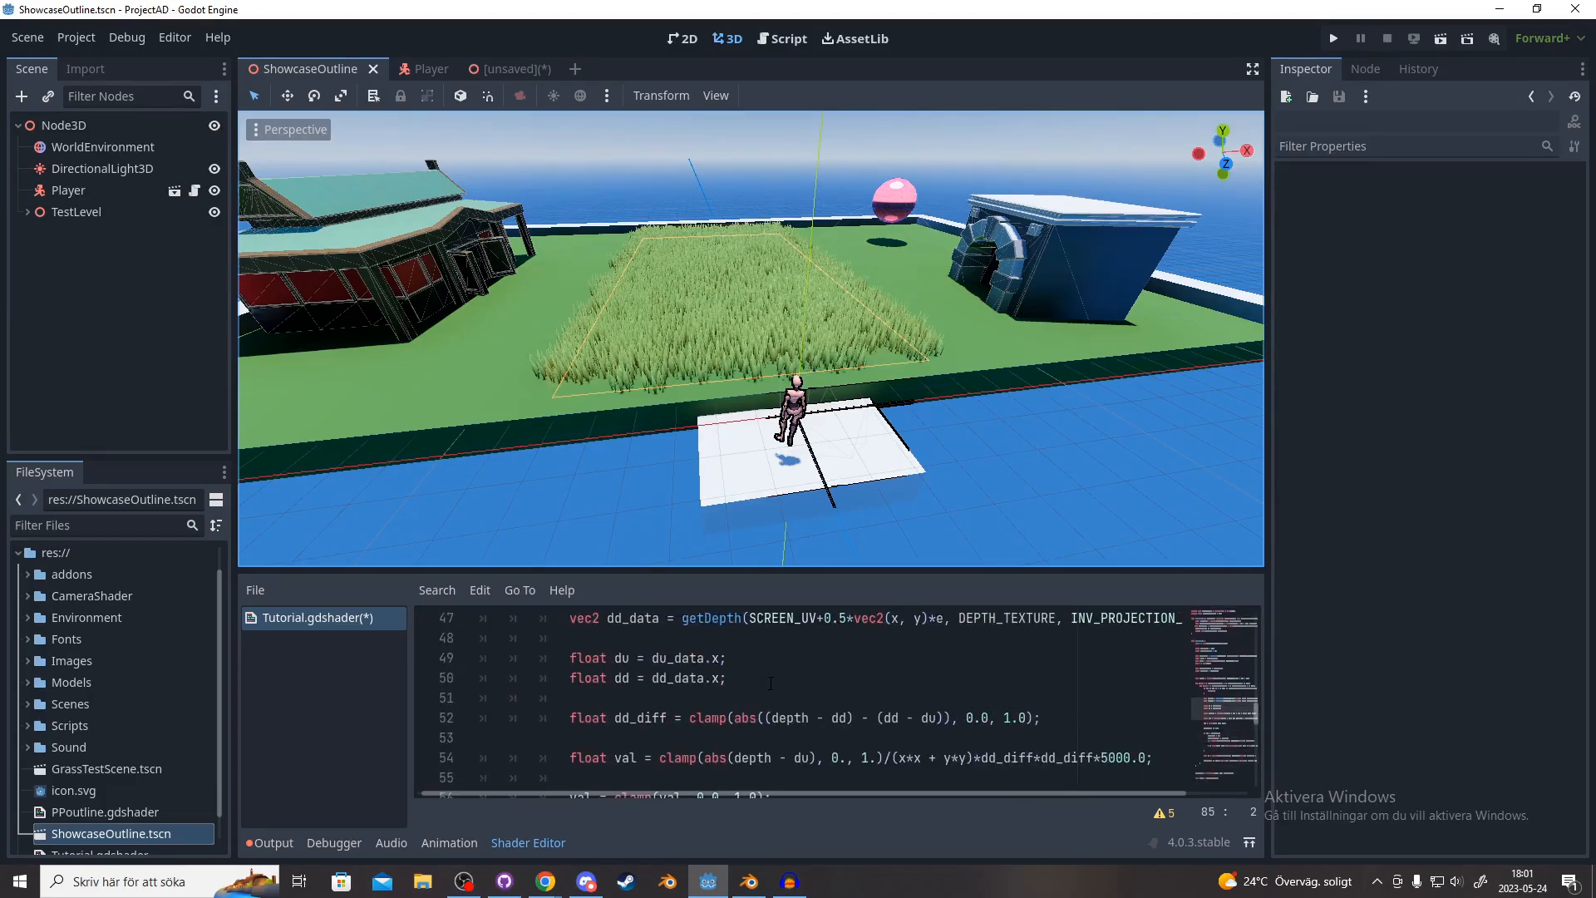
scroll("up", 3)
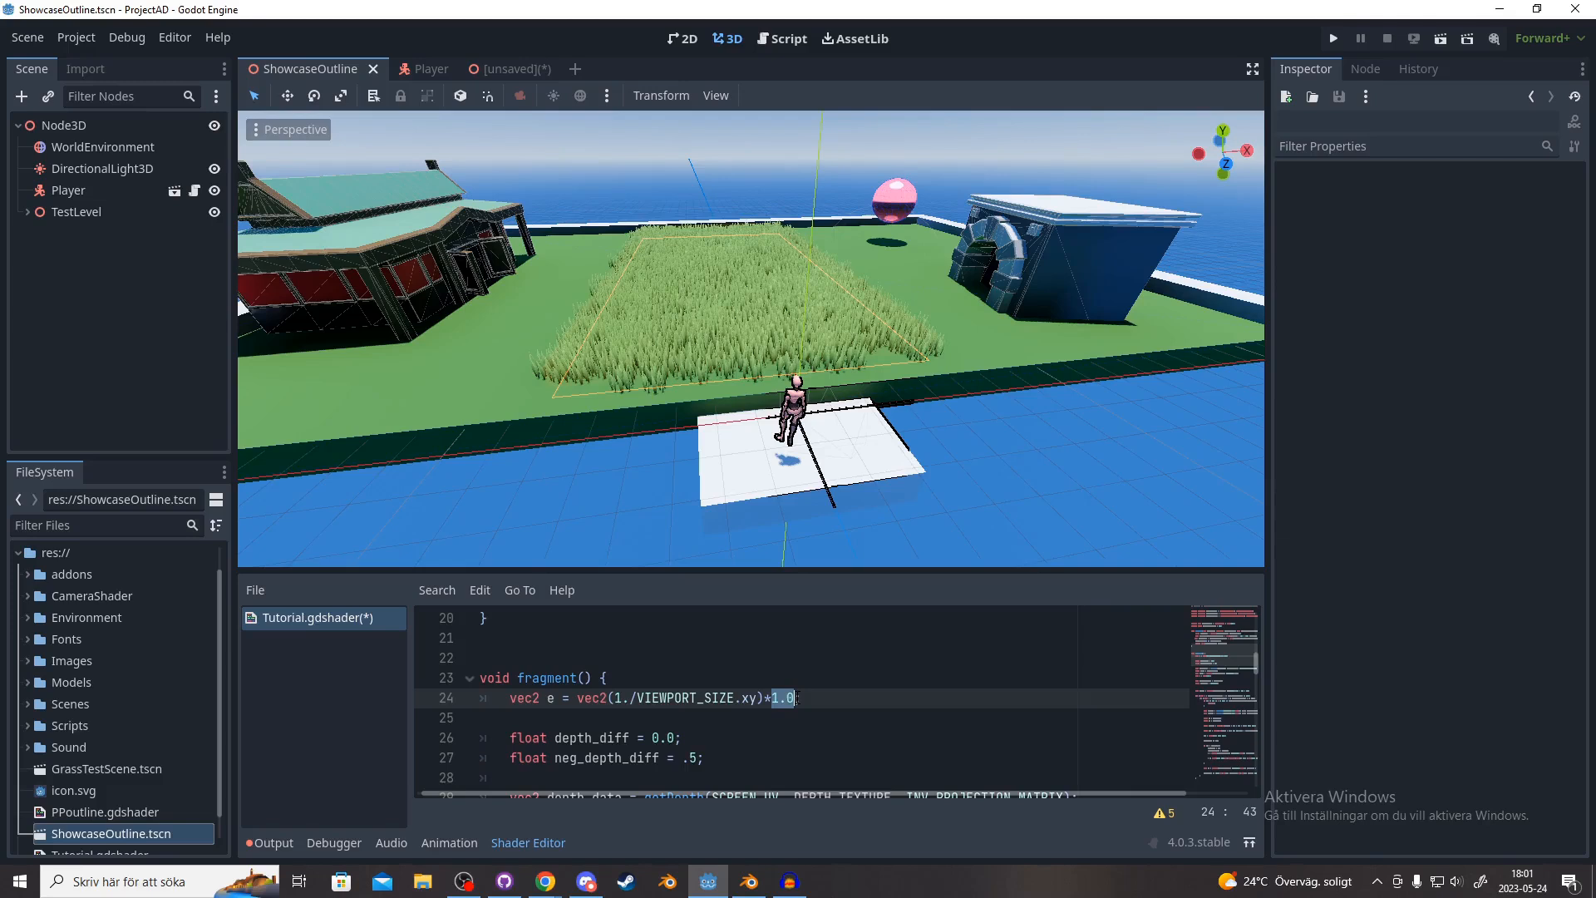
type("0.5")
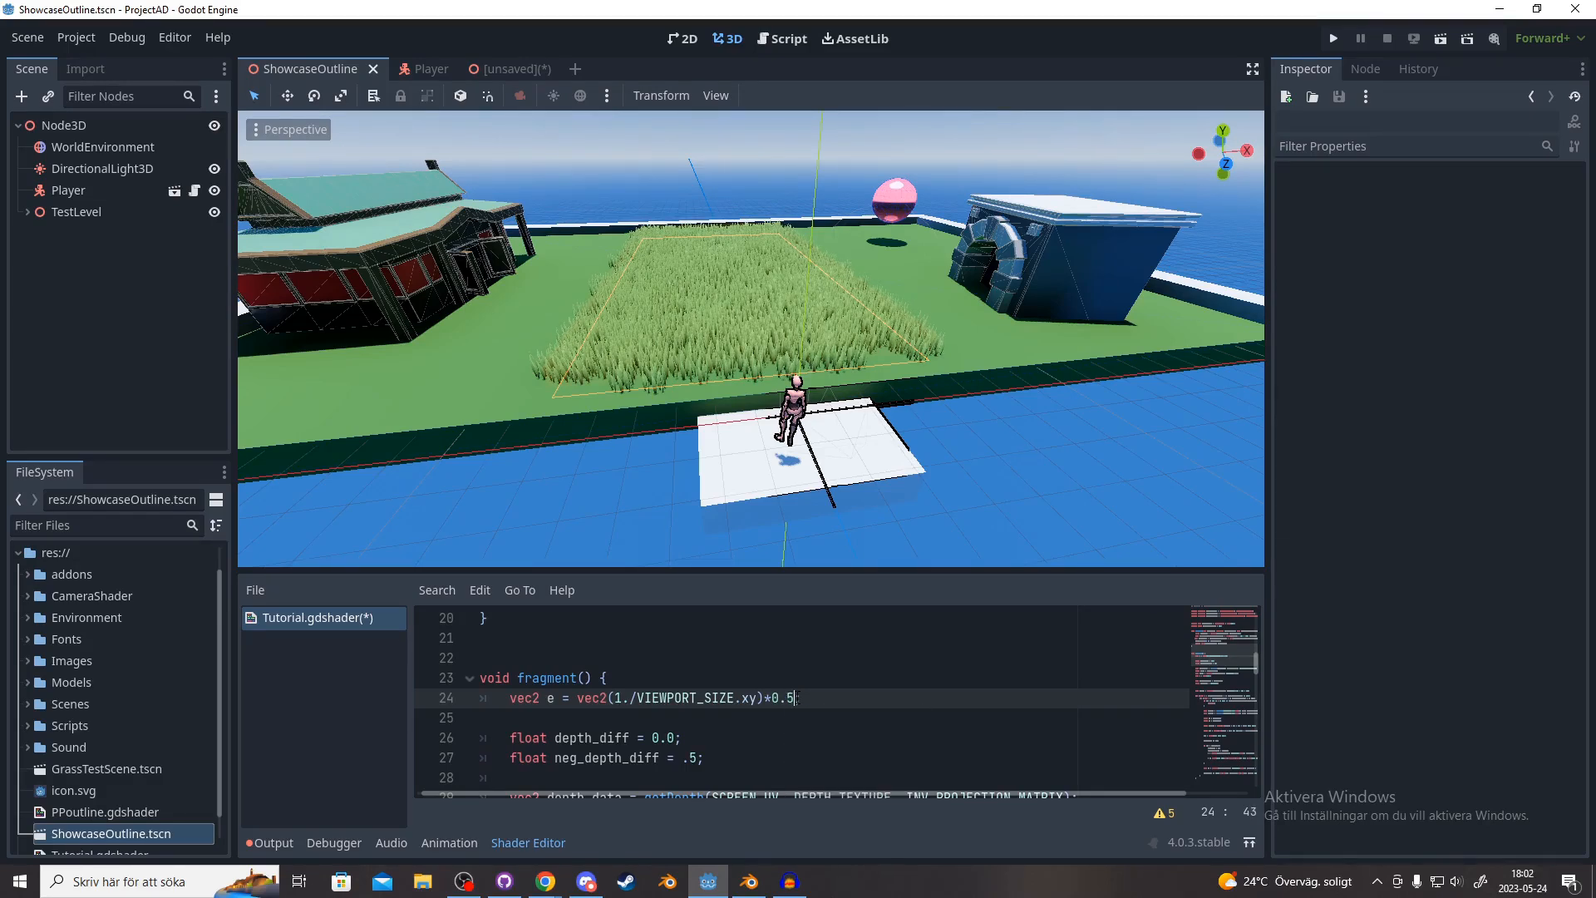
Step: Save the scene and run the game to see the black outlines
key("ctrl+s")
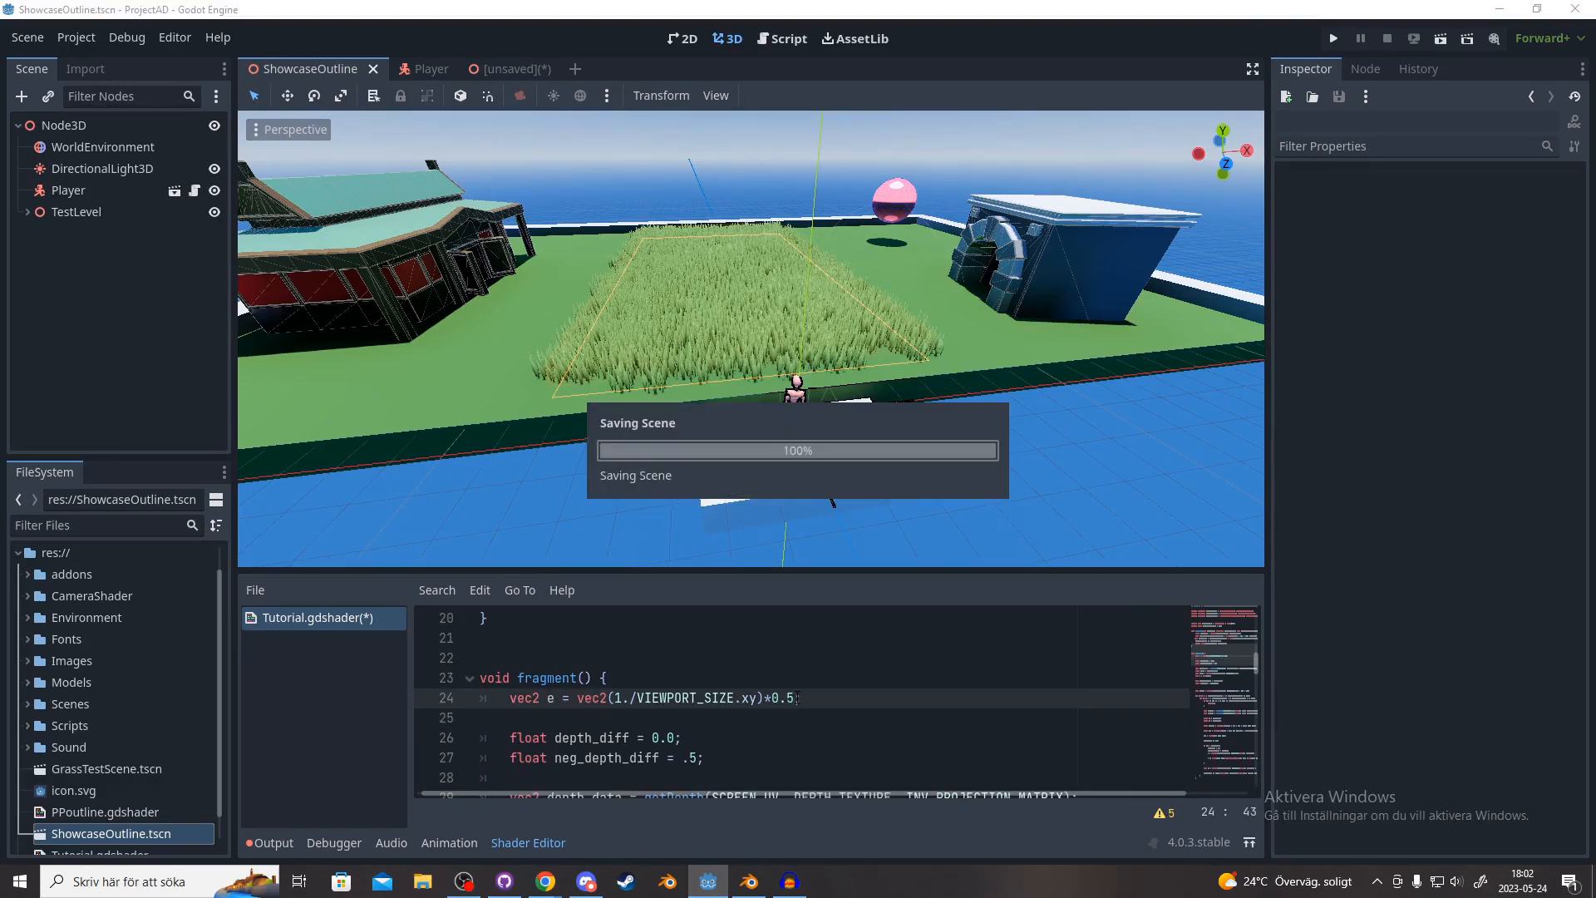
left_click(1332, 38)
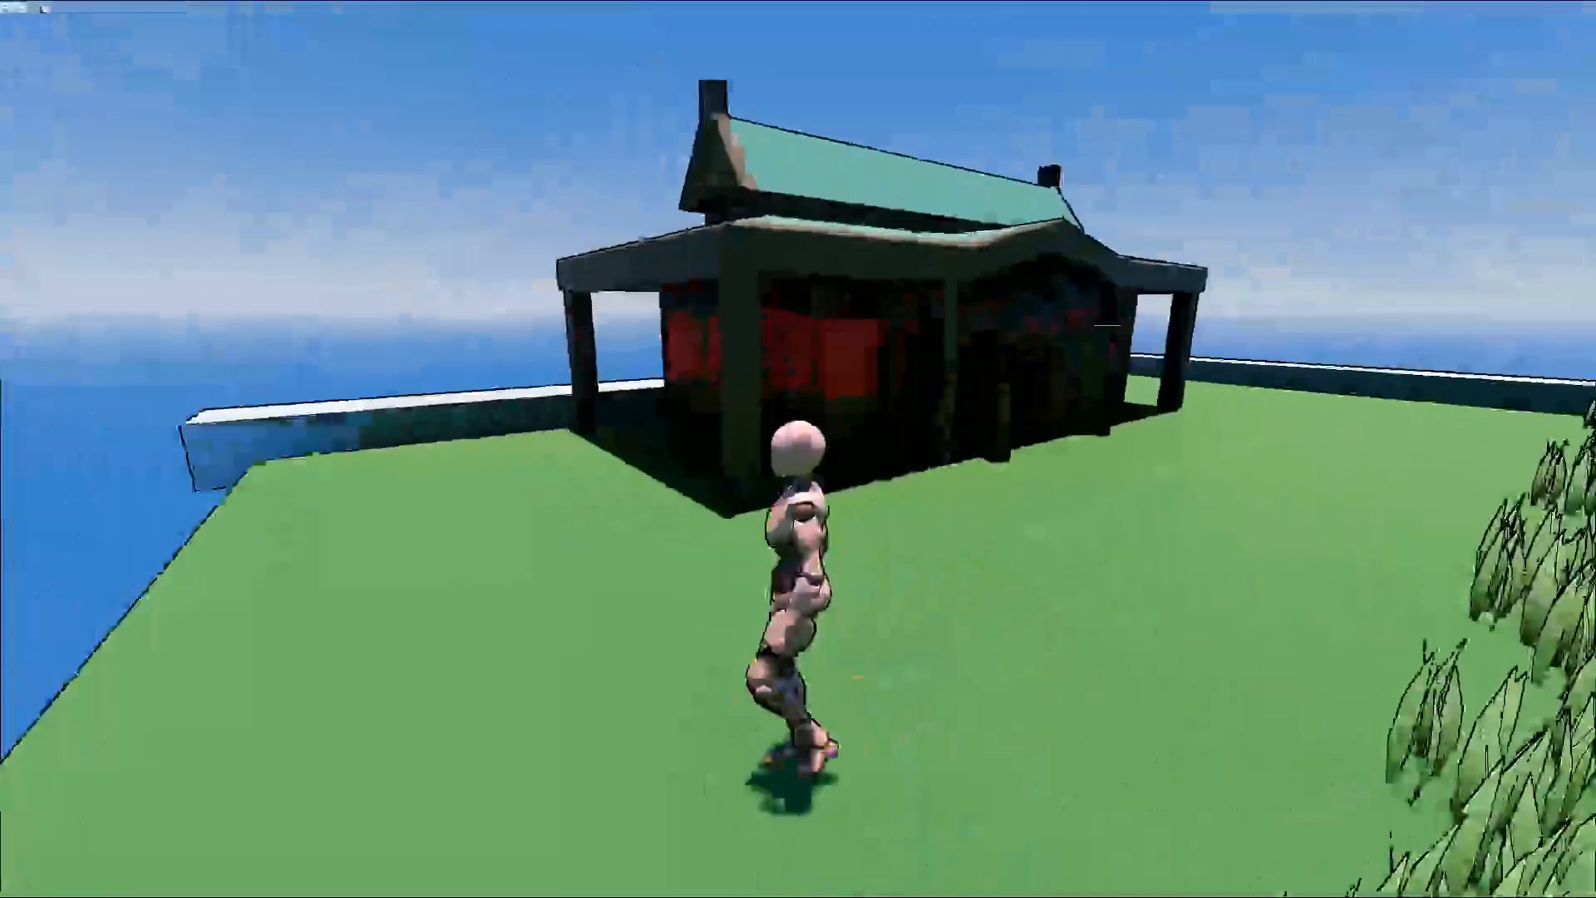